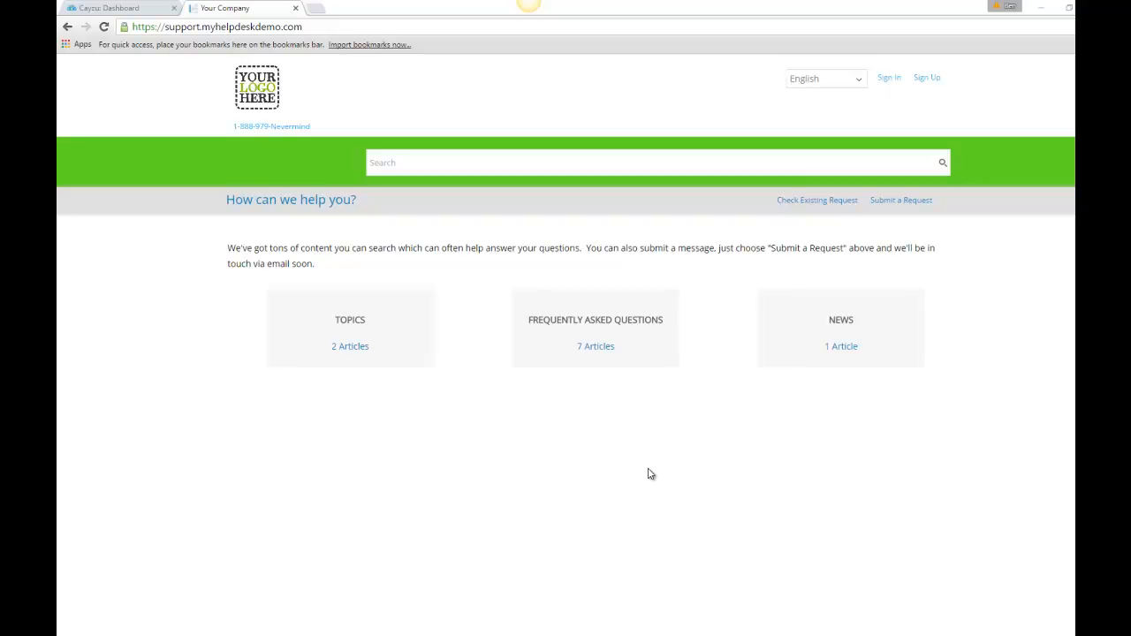
mouse_move(647, 463)
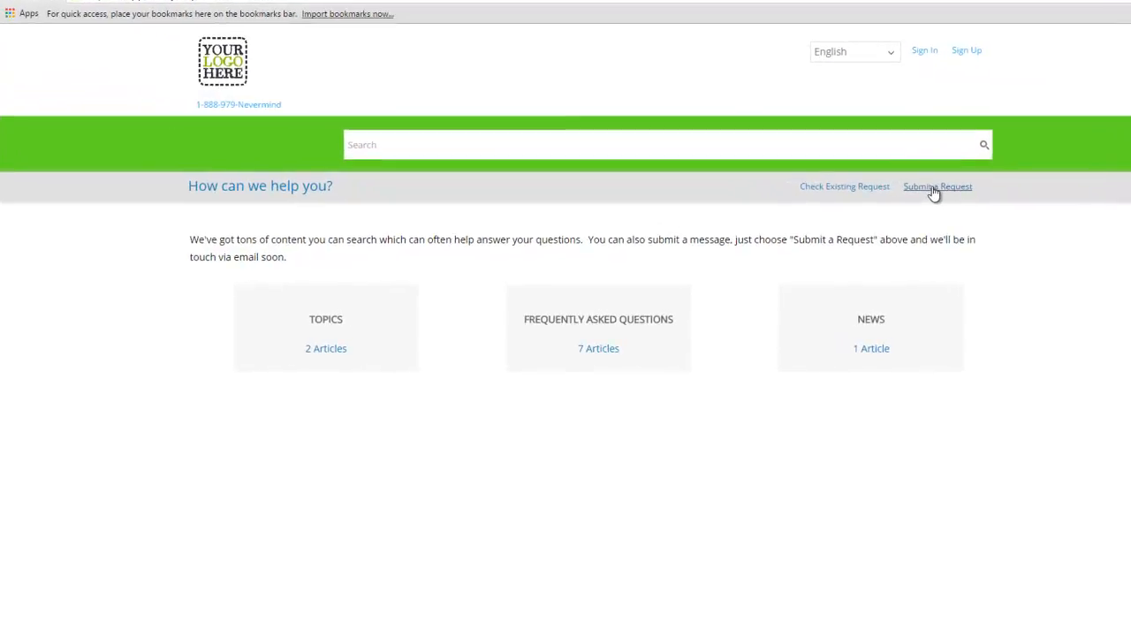
Step: Open the 'What can we help you with?' request dialog from Submit a Request
left_click(936, 187)
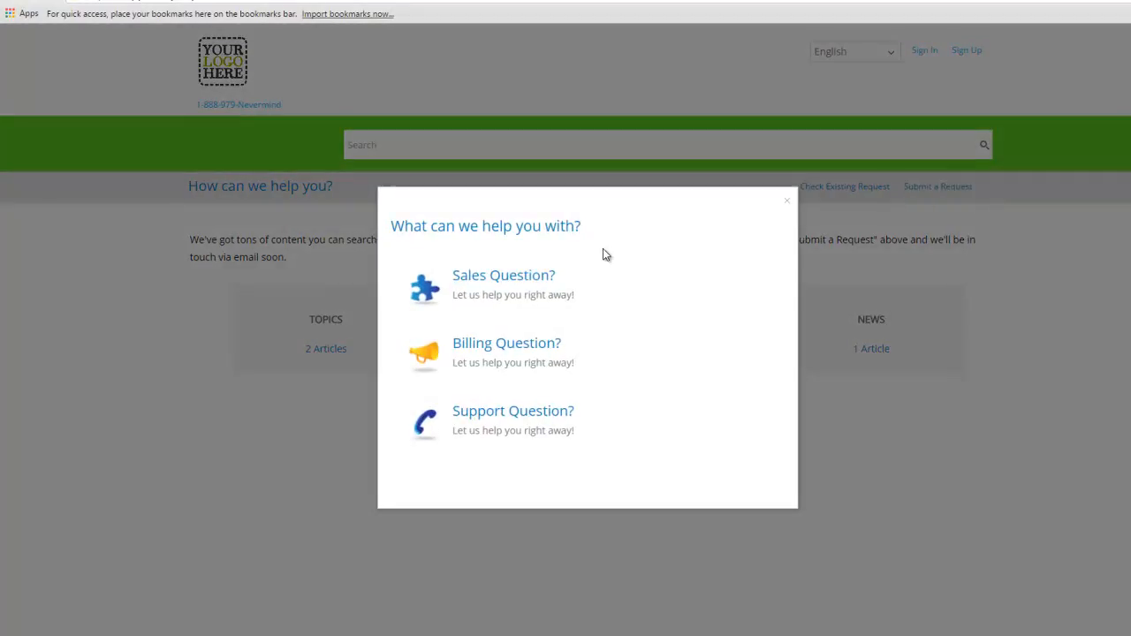
mouse_move(530, 354)
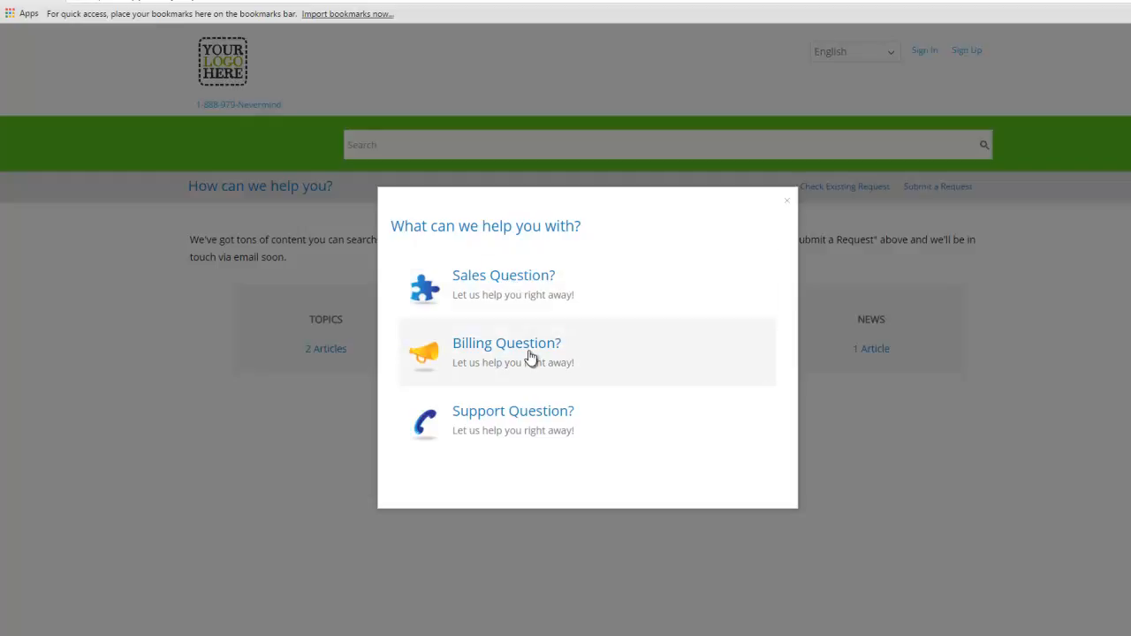
mouse_move(539, 417)
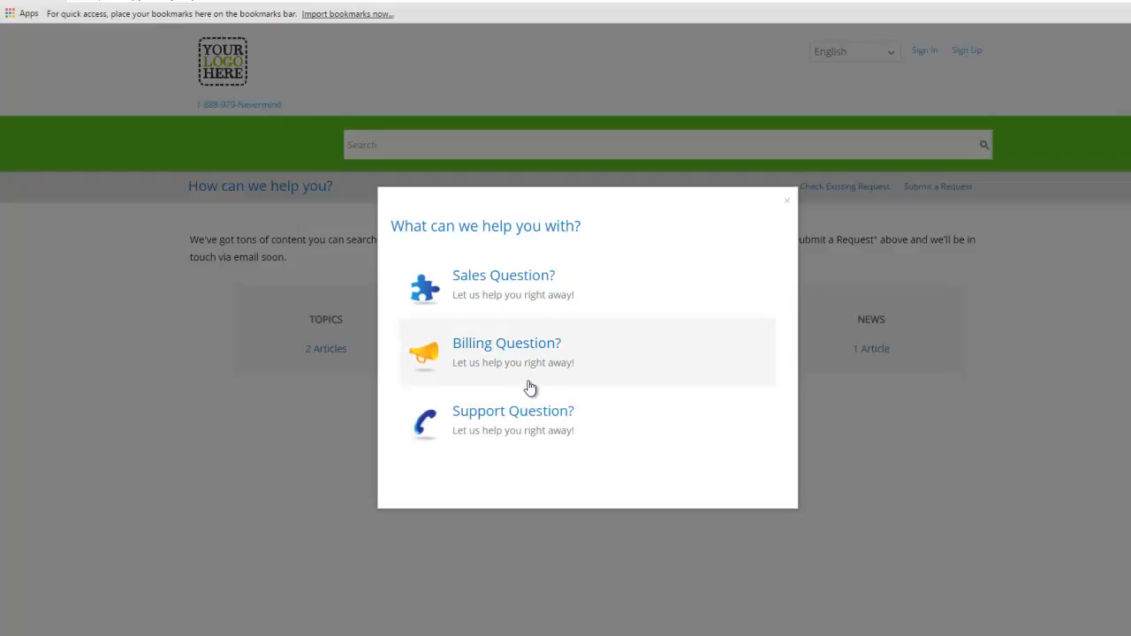
mouse_move(377, 245)
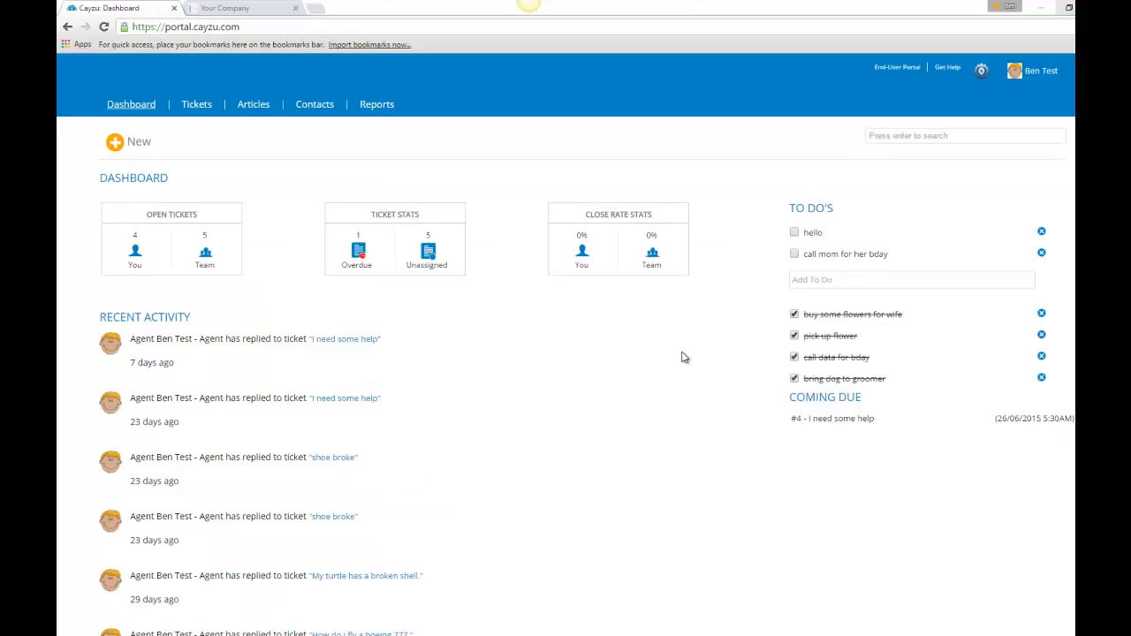
Step: Go to Admin Hub > Personalize through the settings gear and scroll its options
scroll("down", 3)
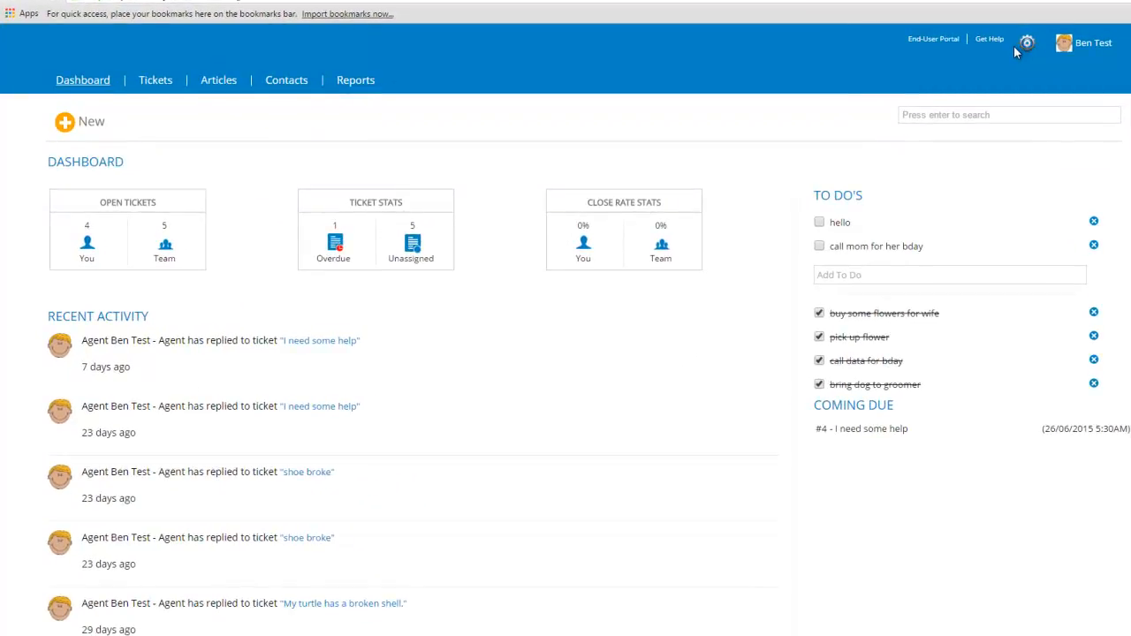
left_click(1026, 42)
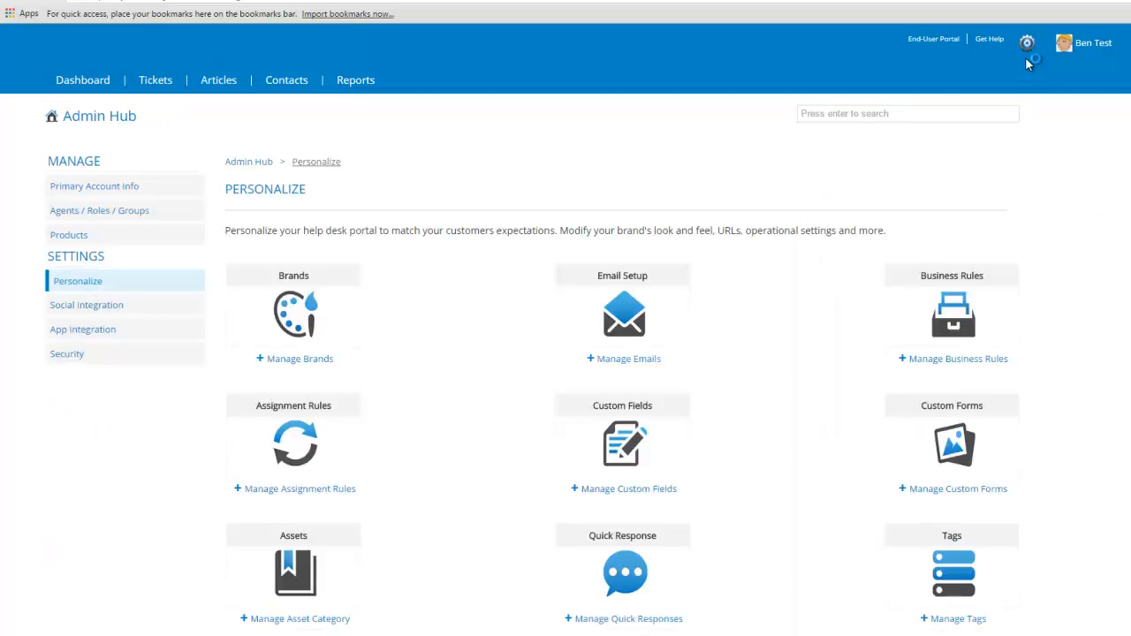
mouse_move(643, 268)
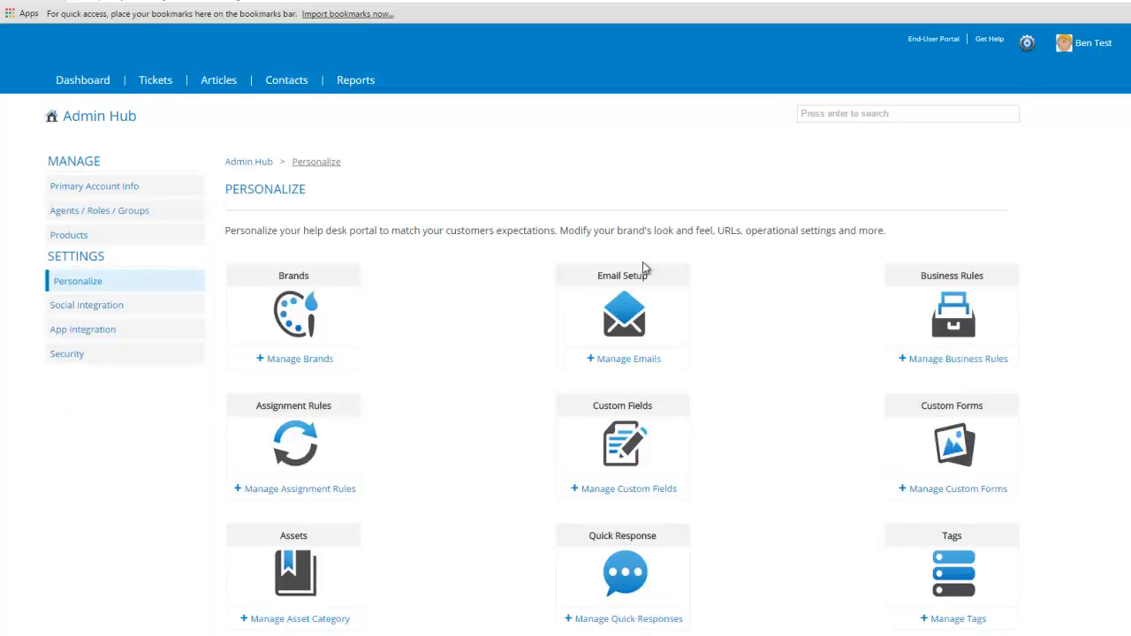
scroll("down", 3)
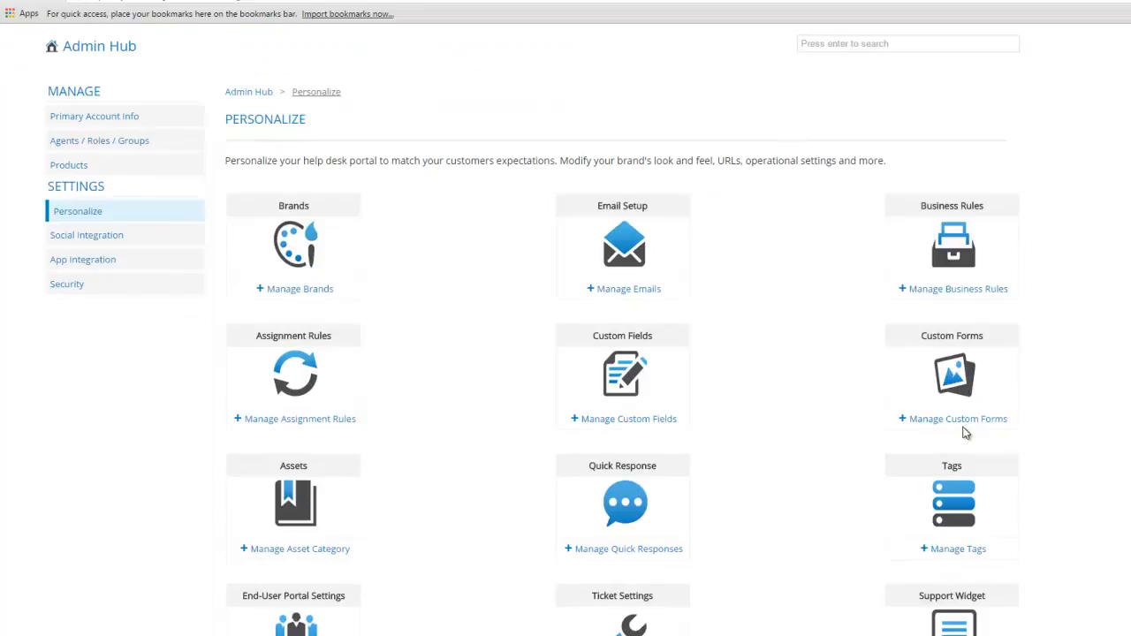
mouse_move(941, 367)
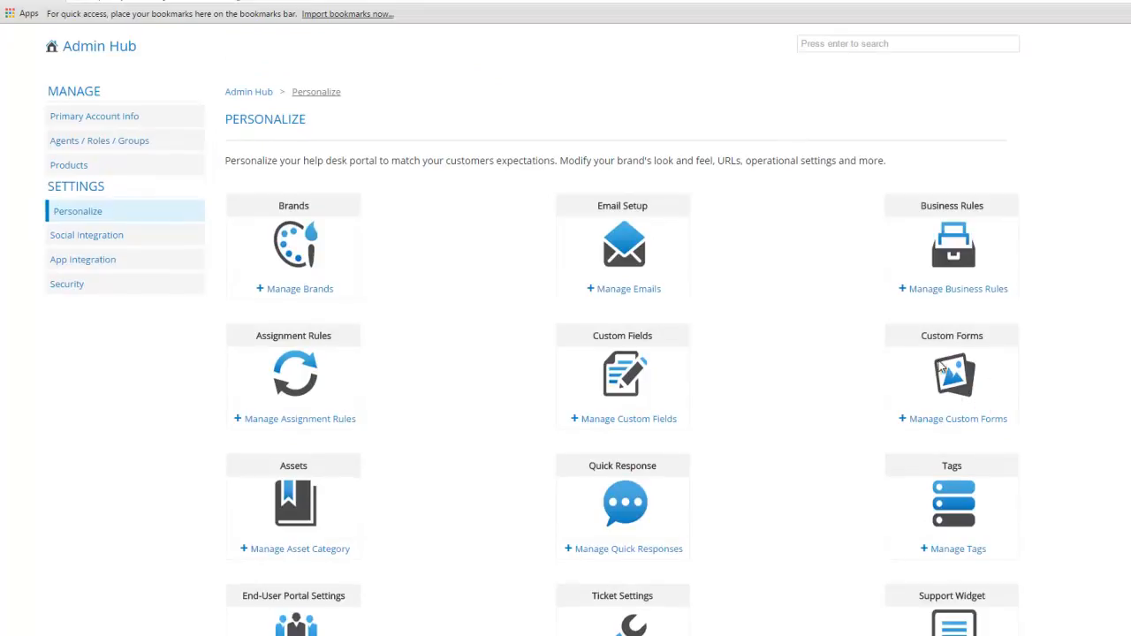
mouse_move(652, 422)
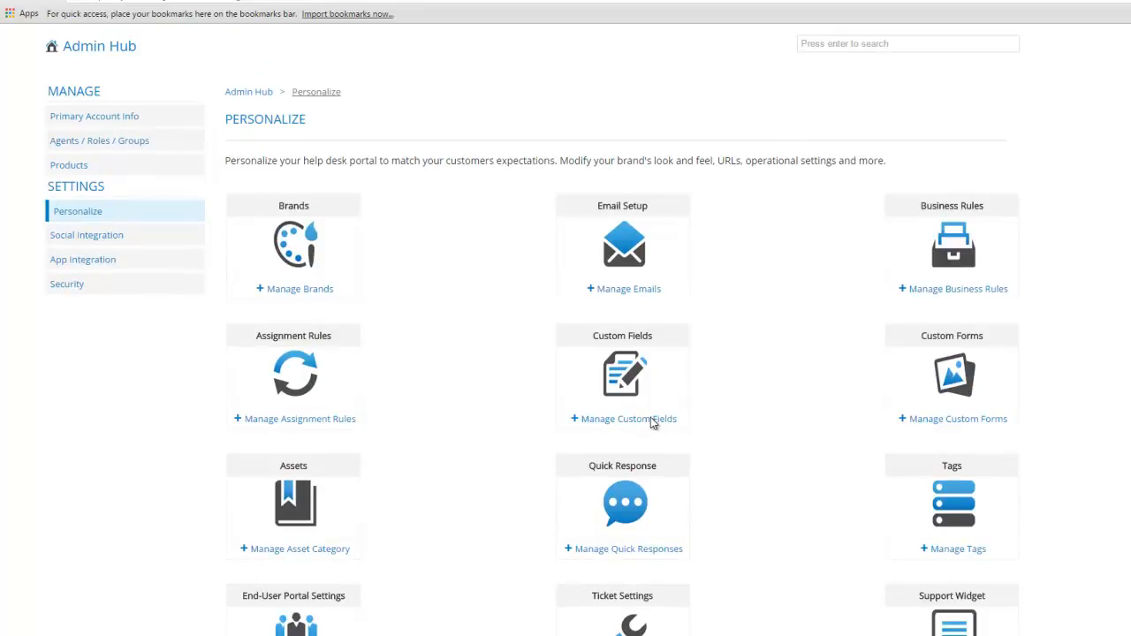
mouse_move(646, 420)
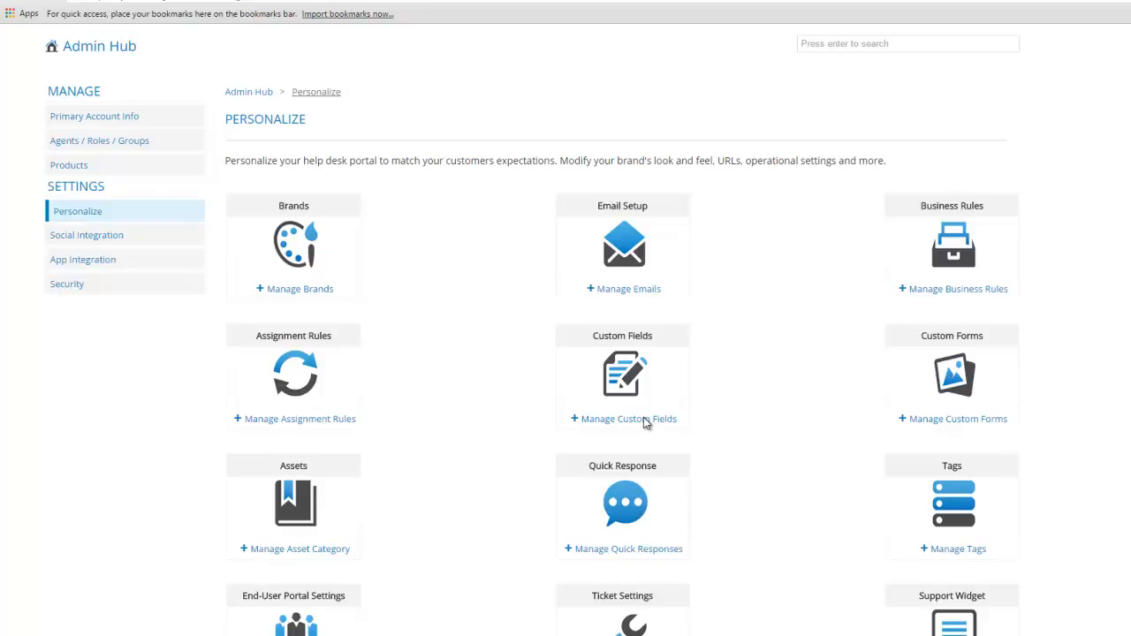
Step: Start adding a new field for the Forms module under Manage Custom Fields
left_click(628, 418)
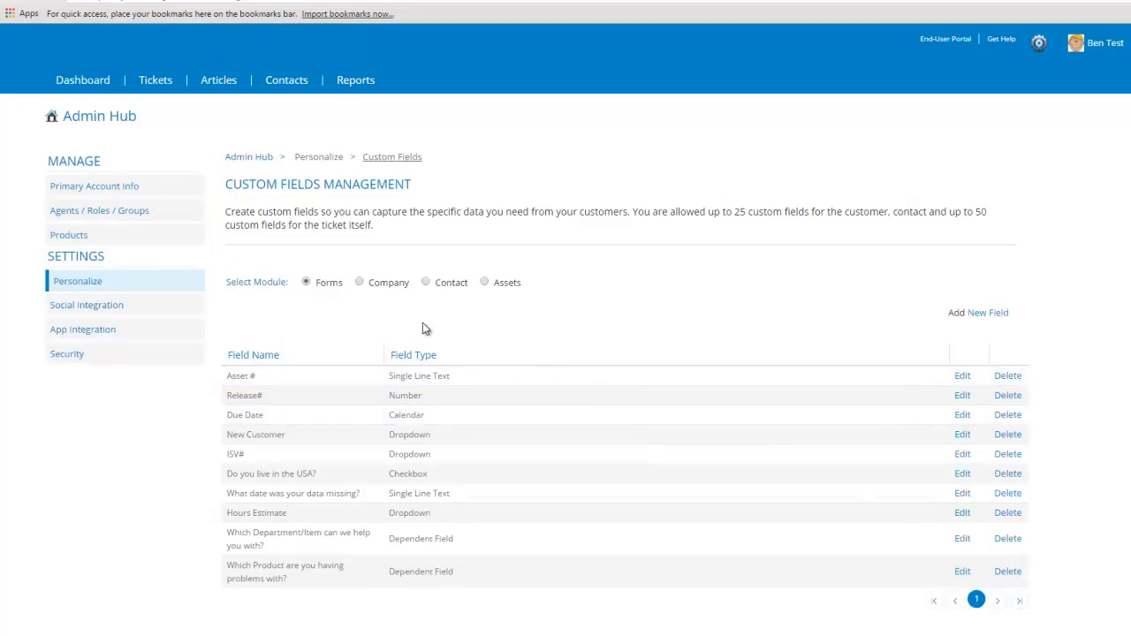
mouse_move(340, 255)
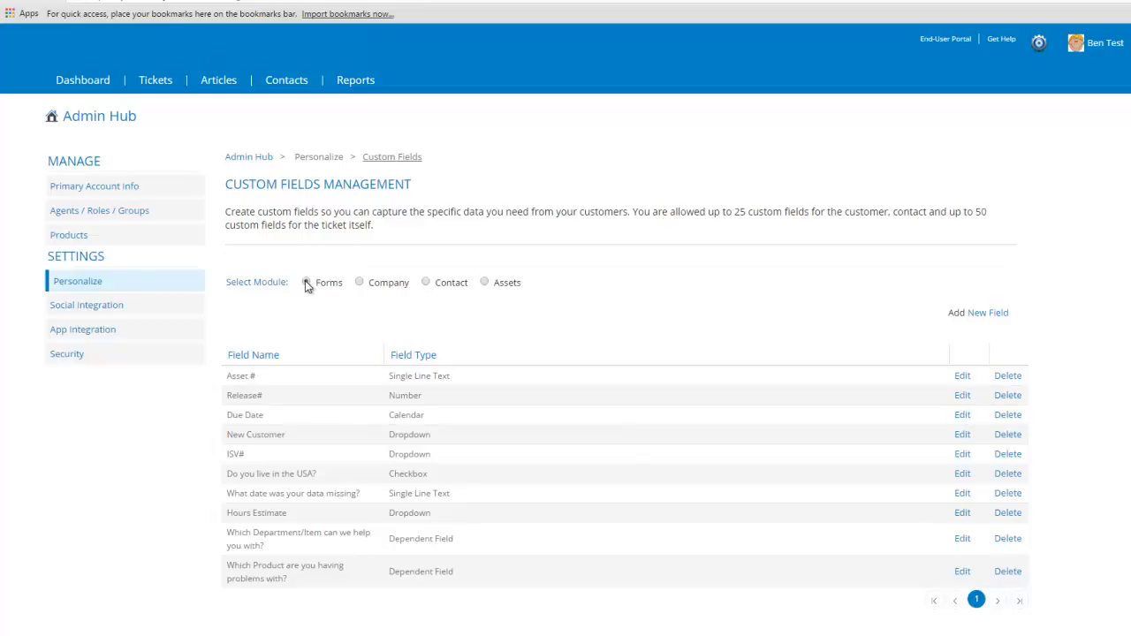
left_click(307, 281)
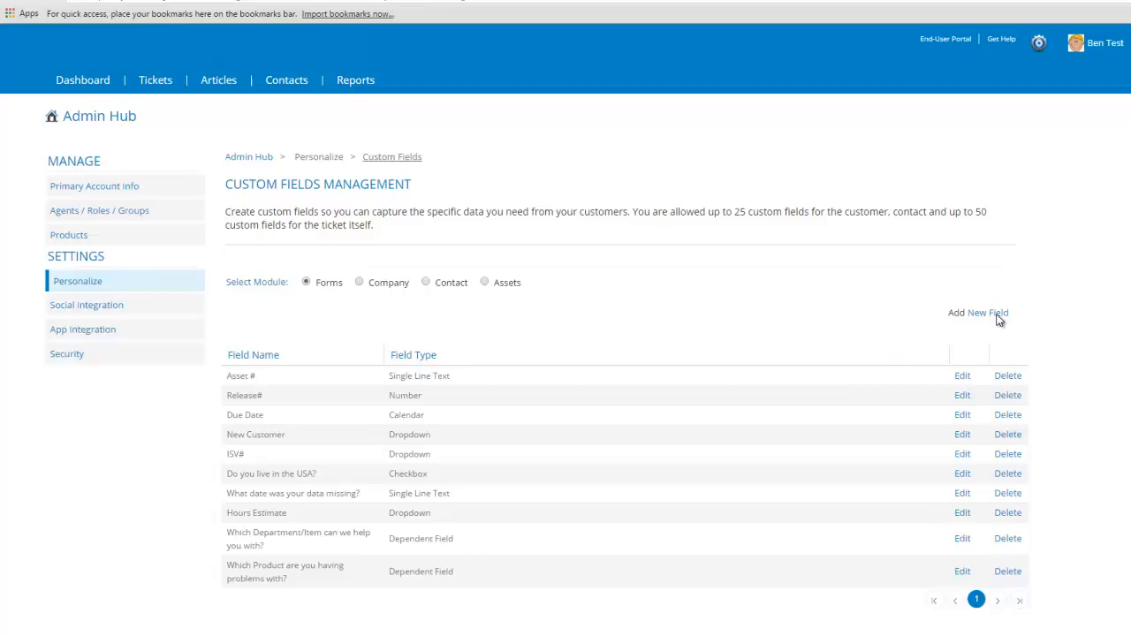
left_click(987, 312)
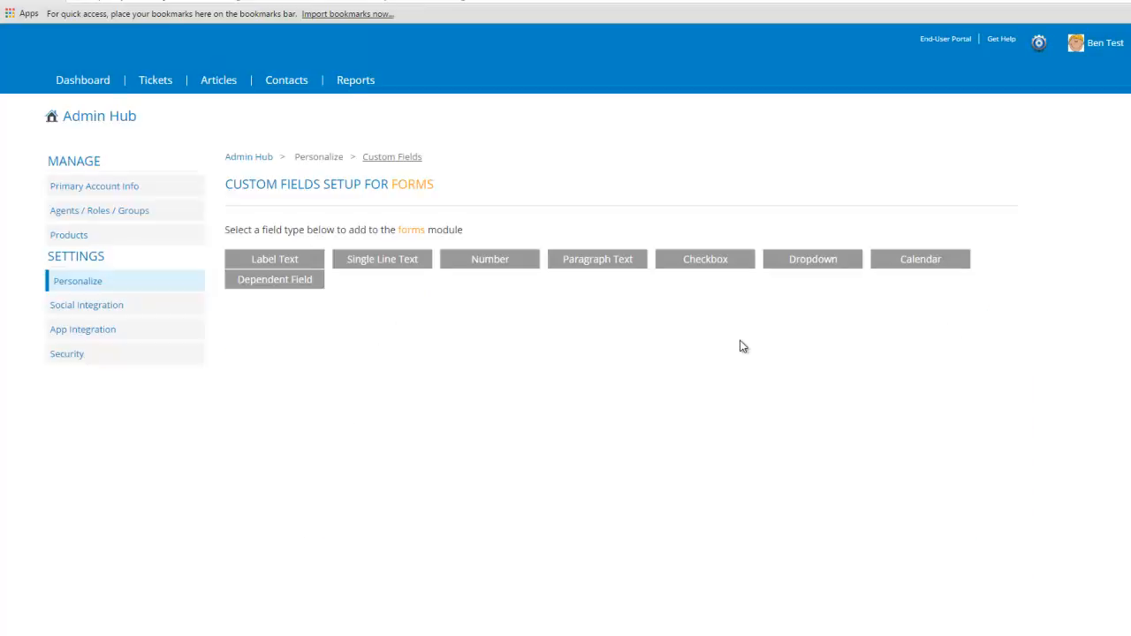
mouse_move(722, 283)
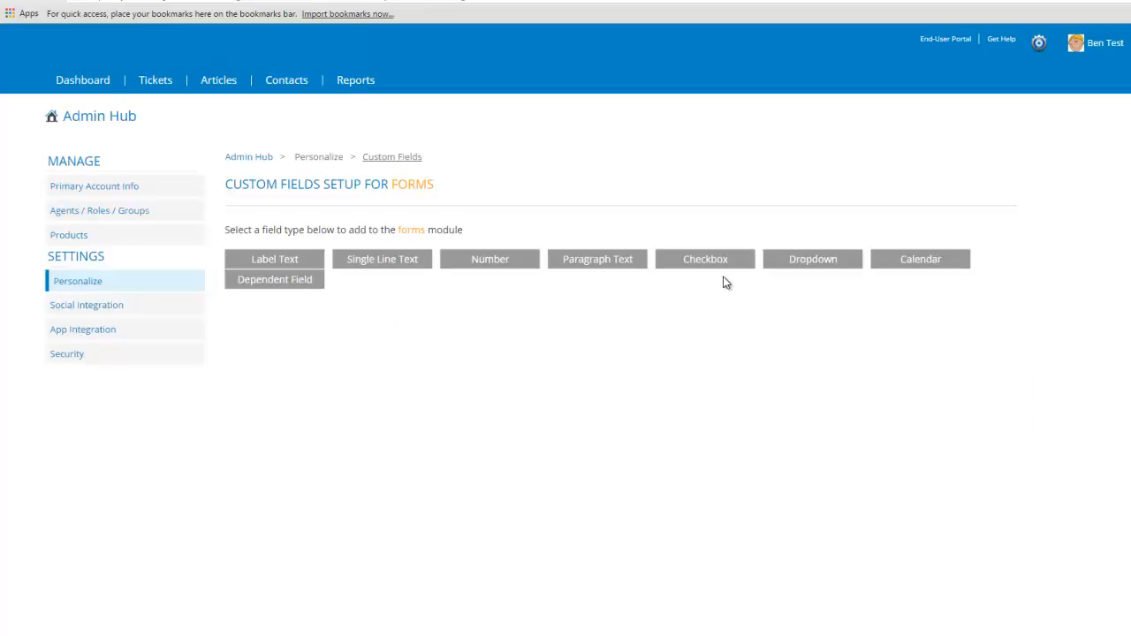
Step: Make the new field a dropdown named 'Type of Computer'
left_click(811, 259)
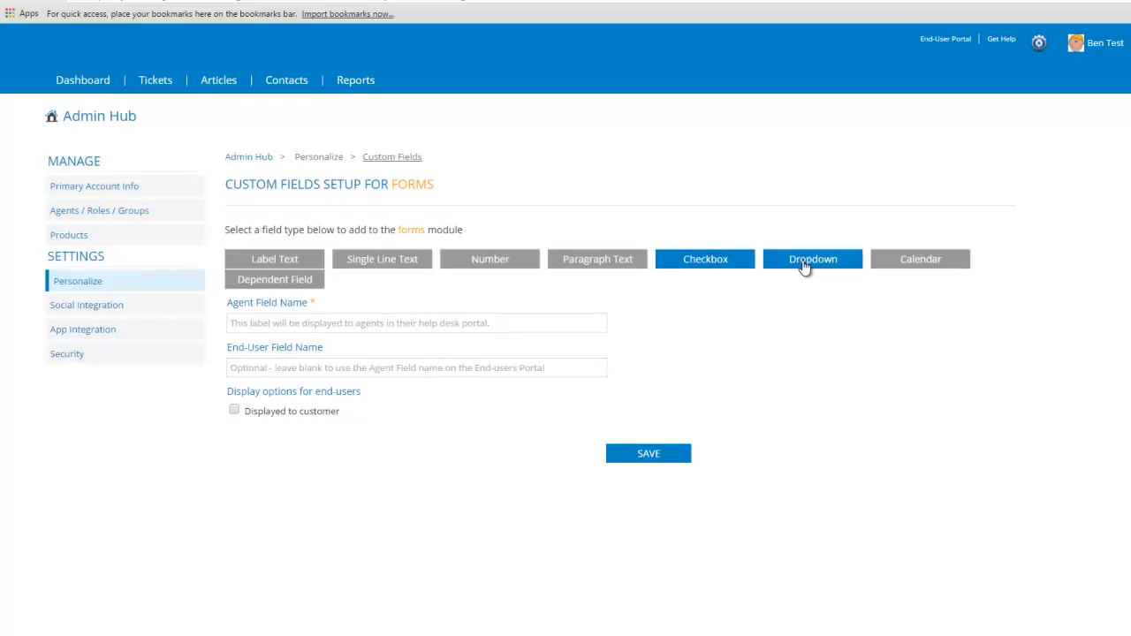
left_click(812, 259)
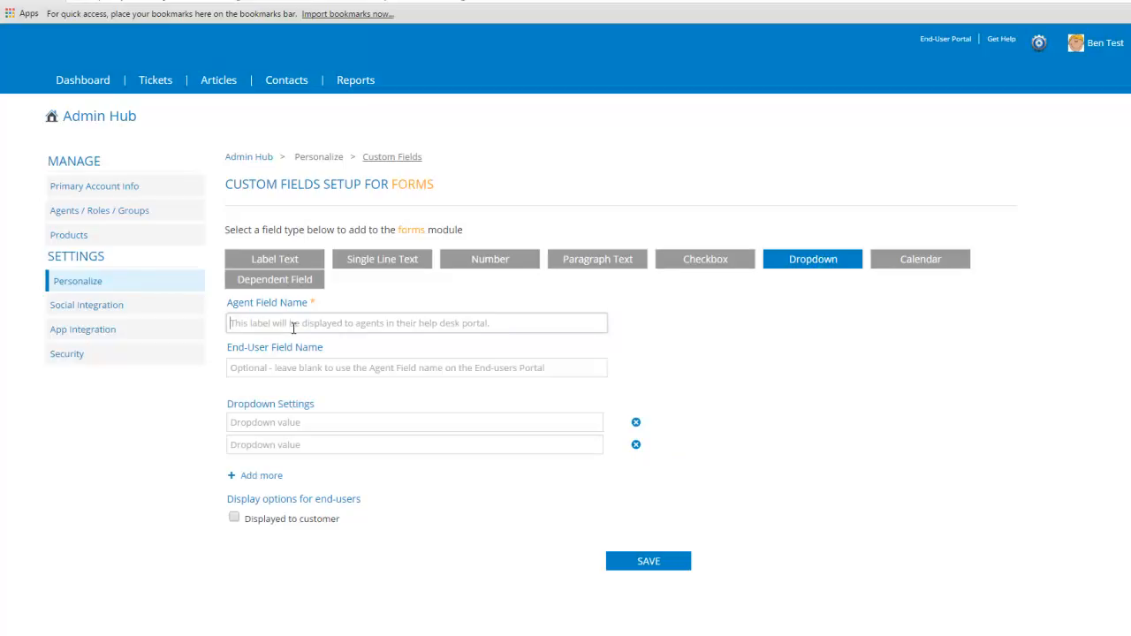
type("Type of")
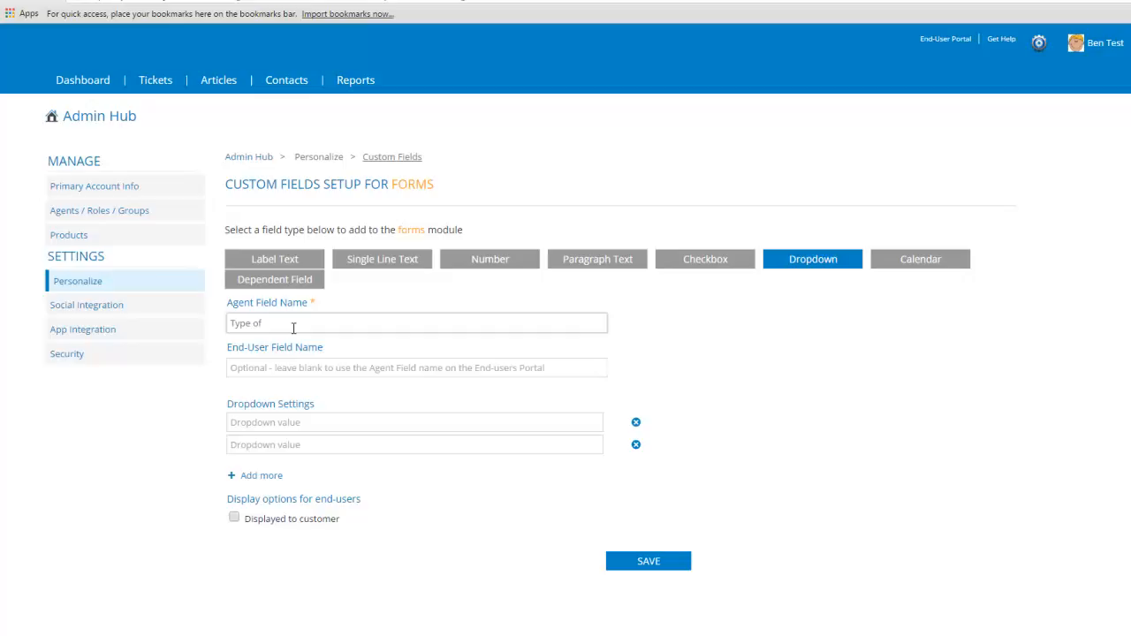
type("Computer")
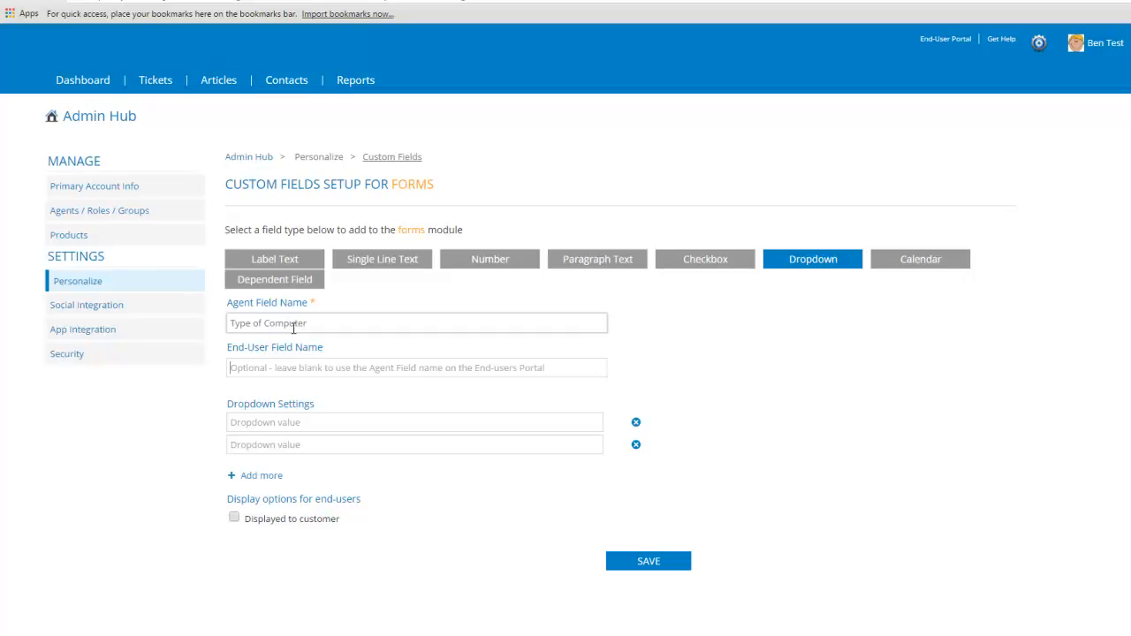
left_click(415, 368)
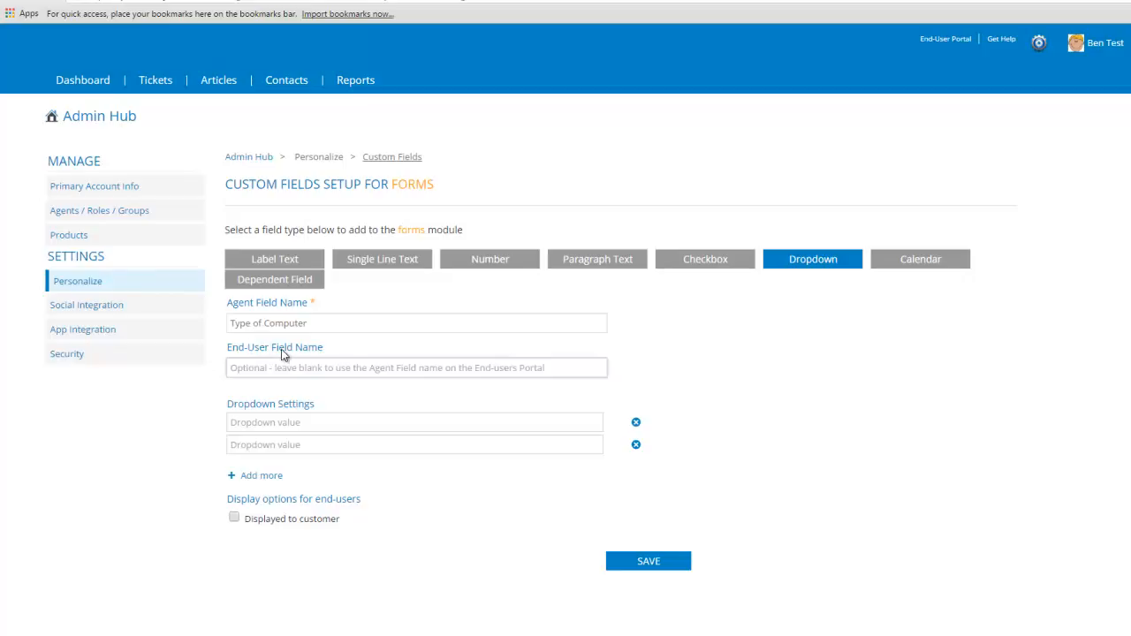
left_click(415, 368)
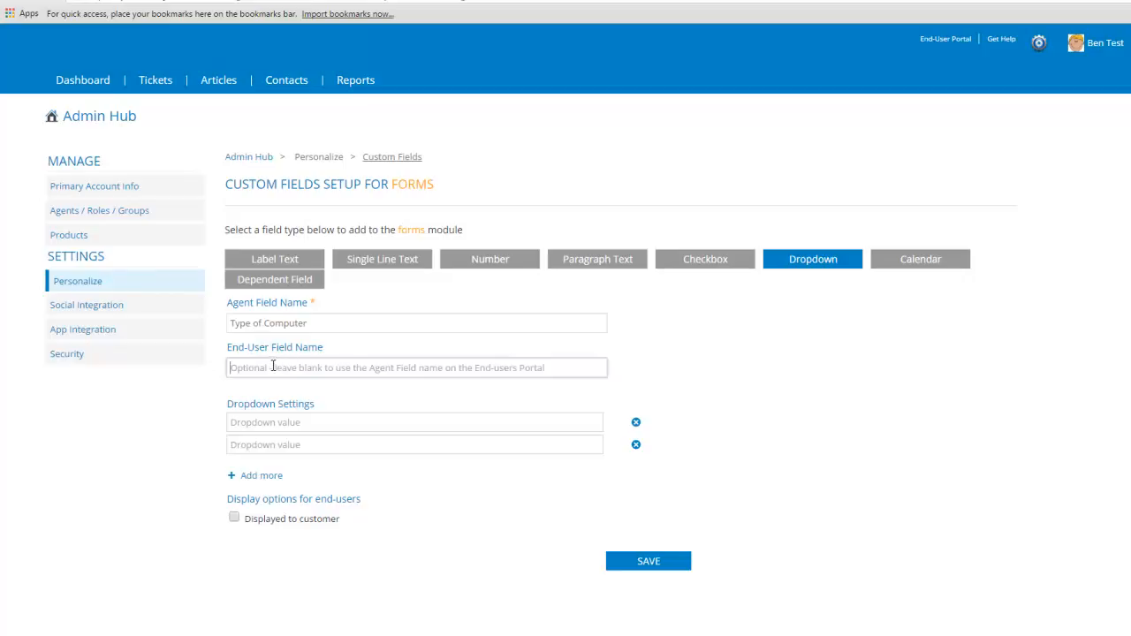
type("Type of")
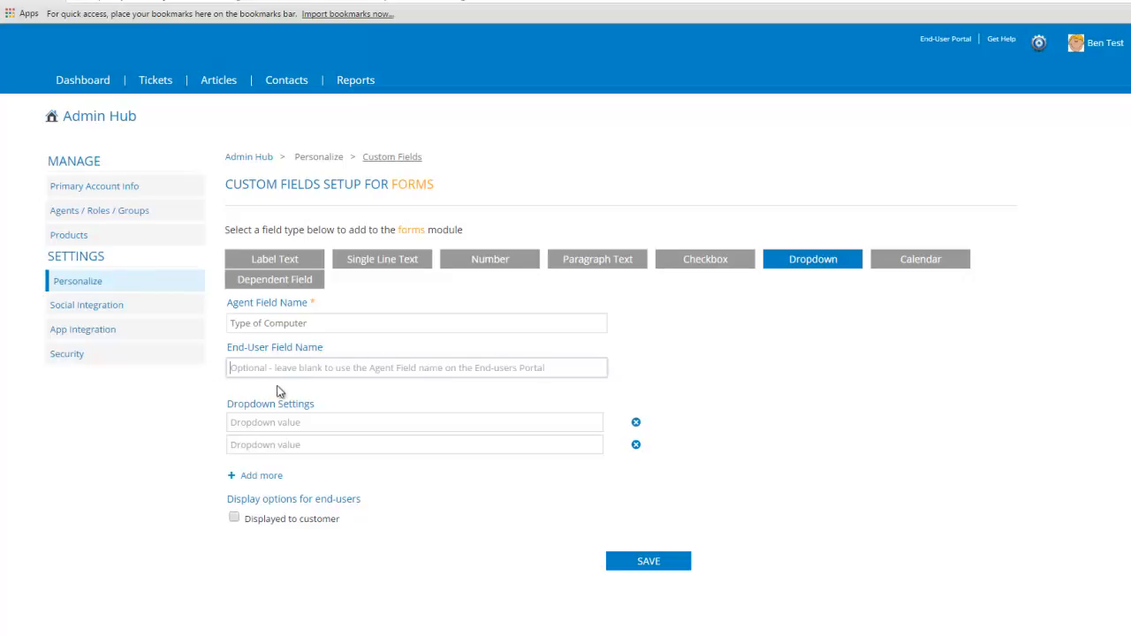
Step: Add PC, MAC and Server choices, display it to customers, and save
left_click(414, 422)
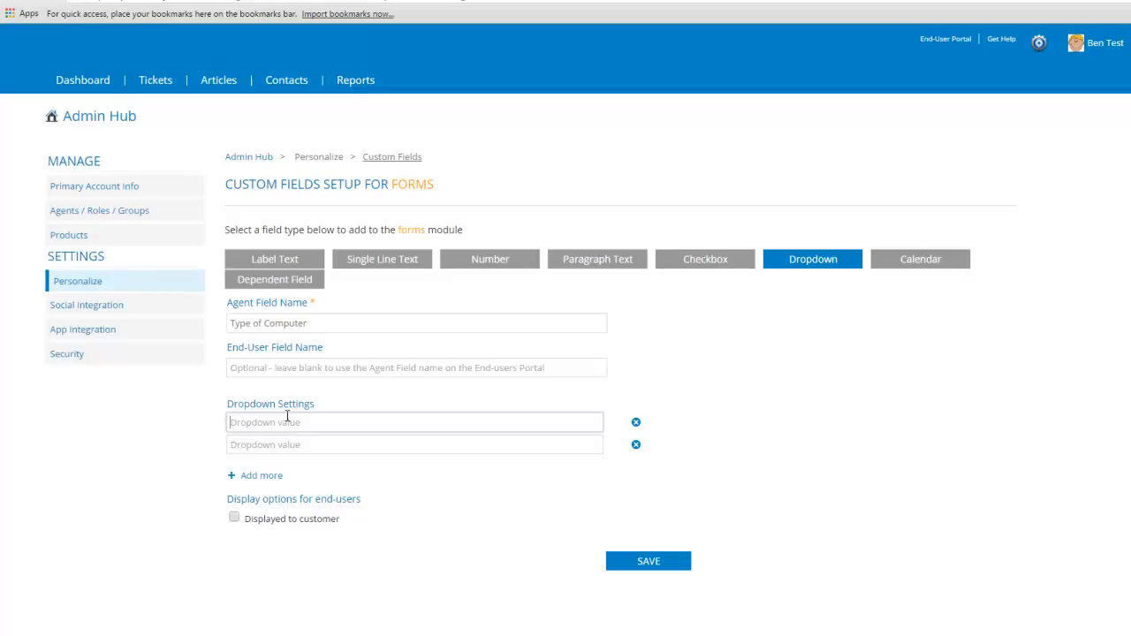
type("PC")
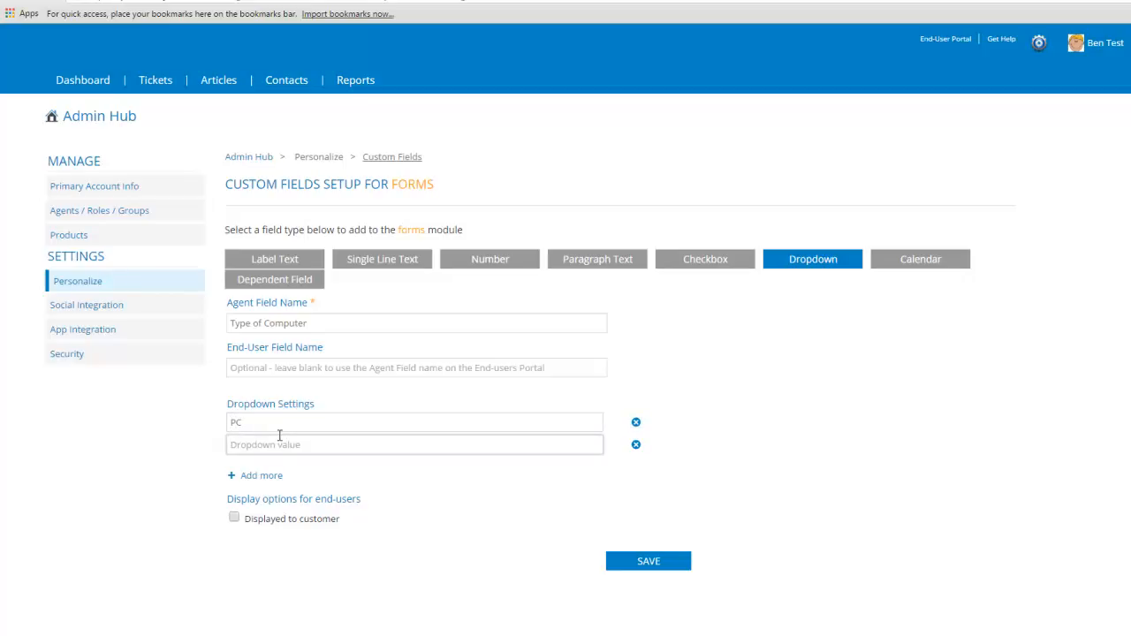
type("MAC")
type("Server")
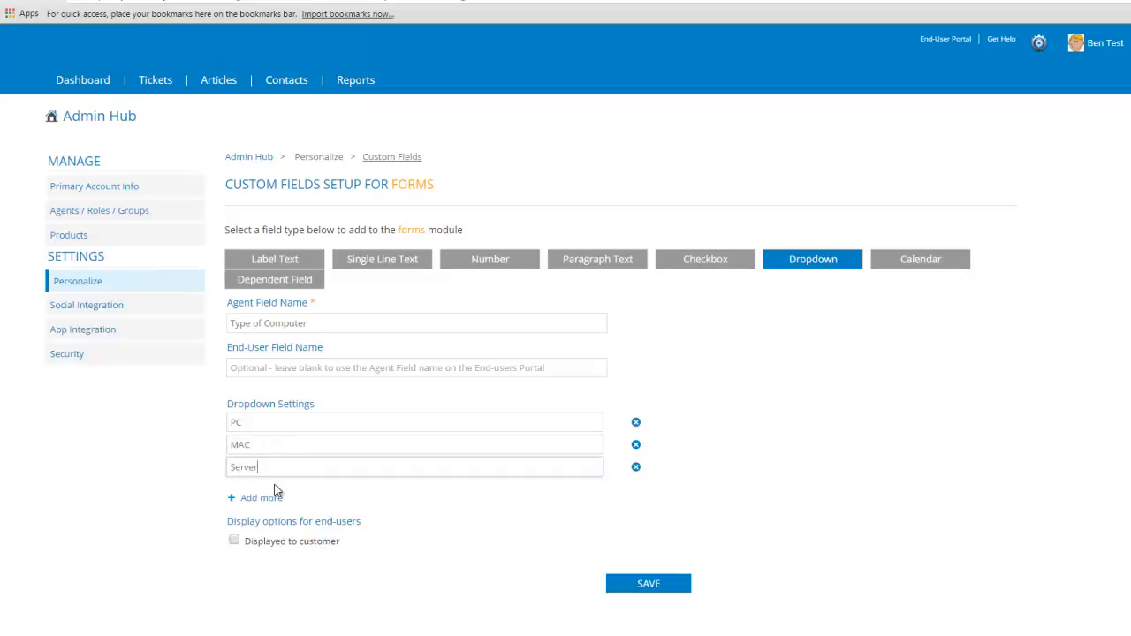
left_click(234, 540)
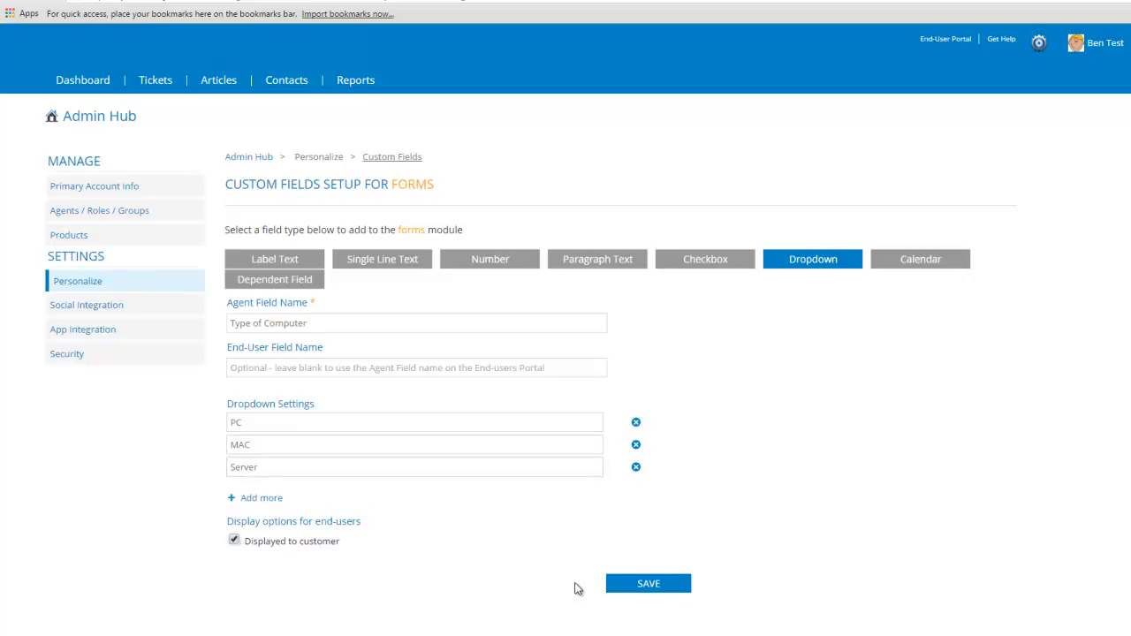
scroll("down", 3)
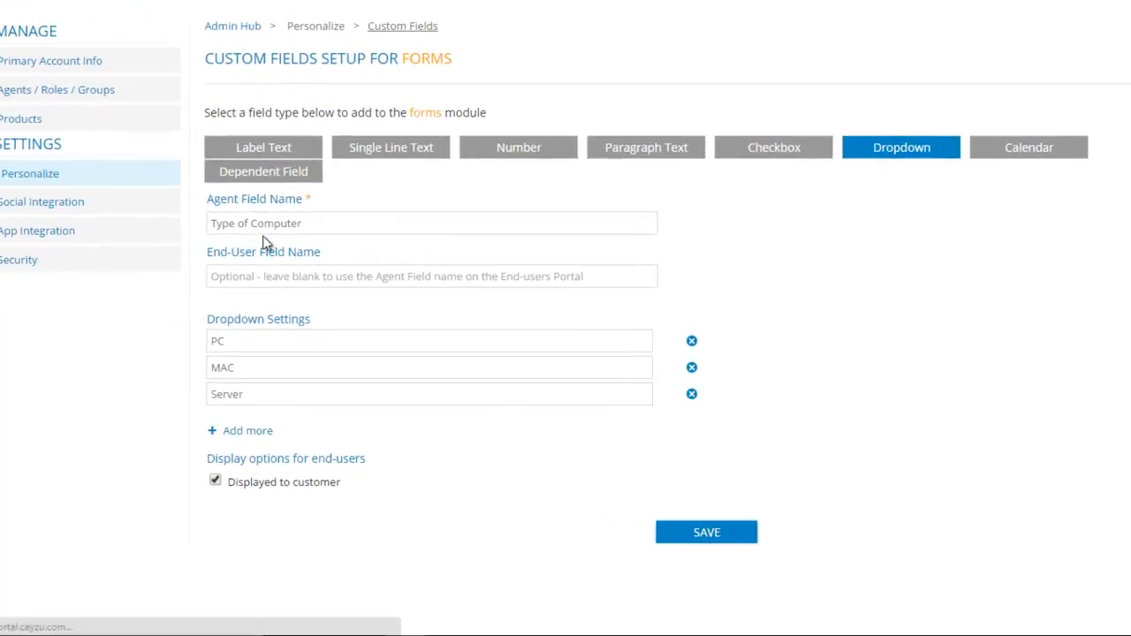
left_click(30, 173)
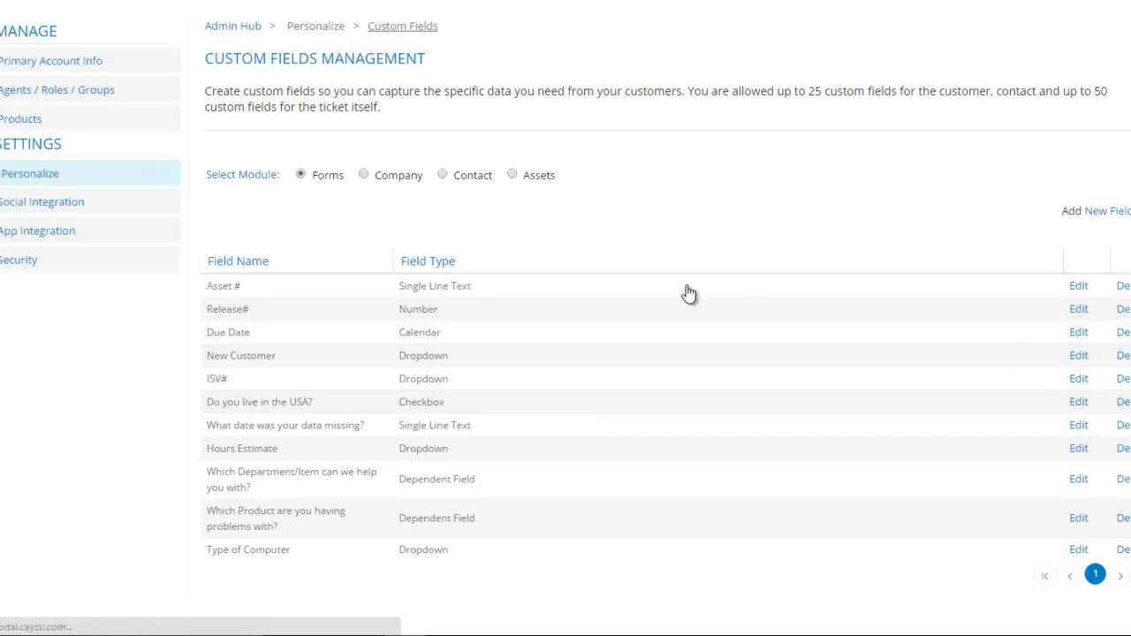
Step: Return to Personalize, open Manage Custom Forms, and start a new form
left_click(315, 25)
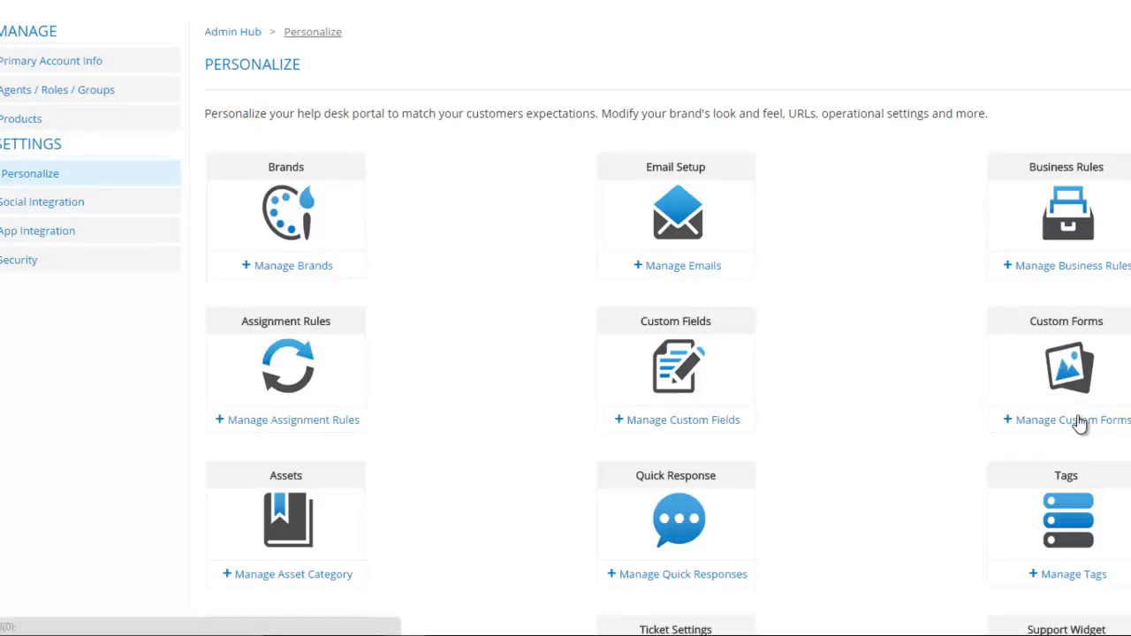
left_click(1068, 420)
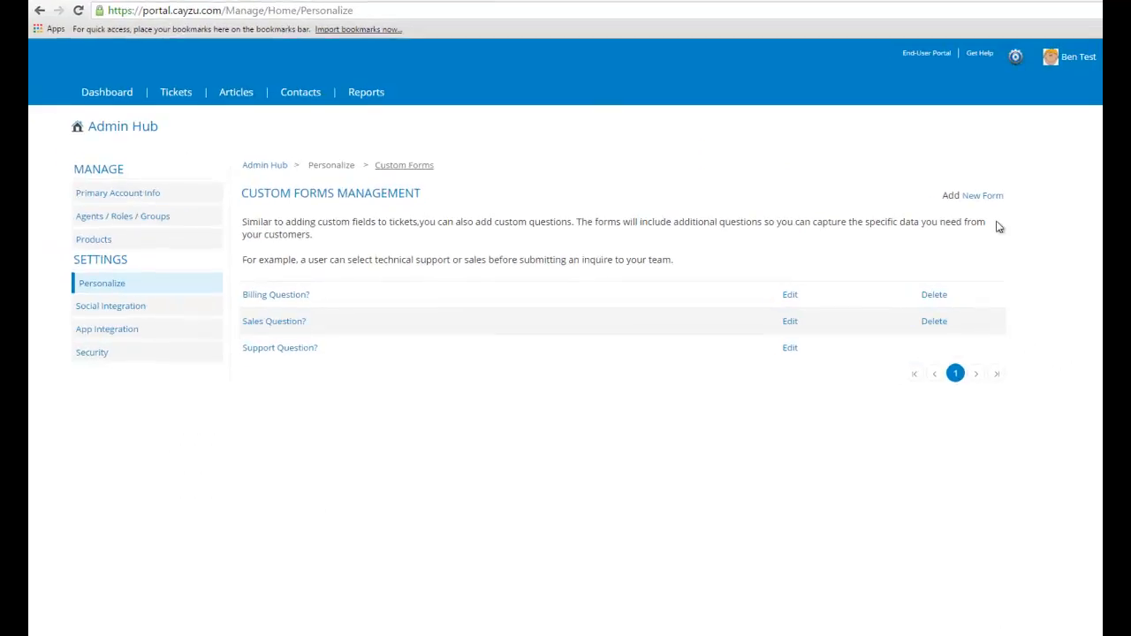
left_click(983, 195)
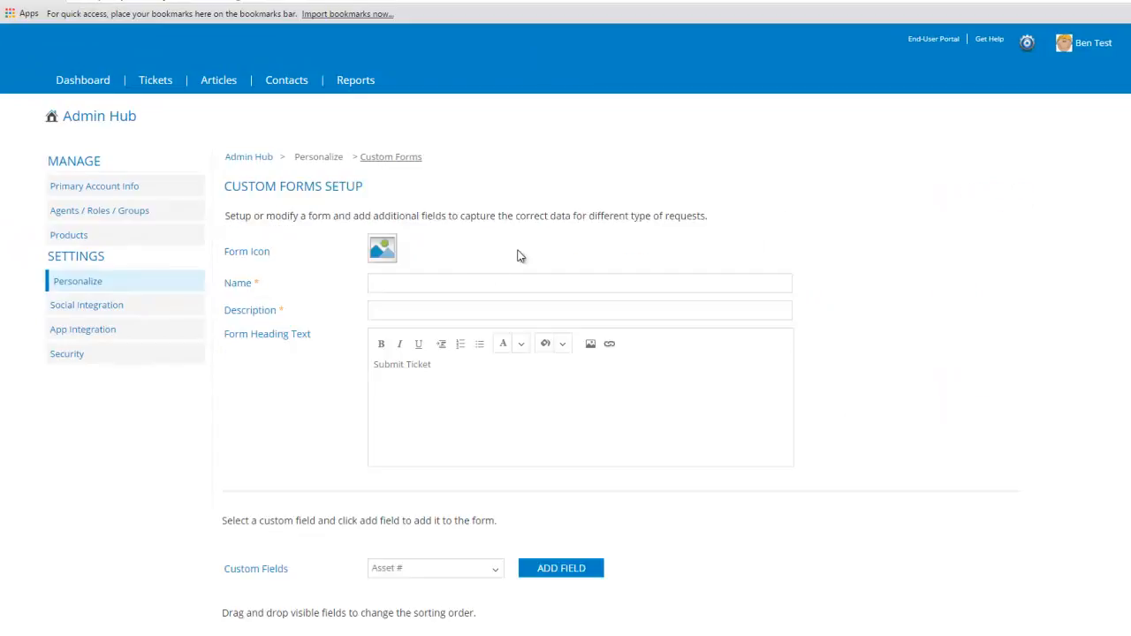
Step: Give the form a bomb icon, name Tech Support, and a tech-support description
left_click(381, 248)
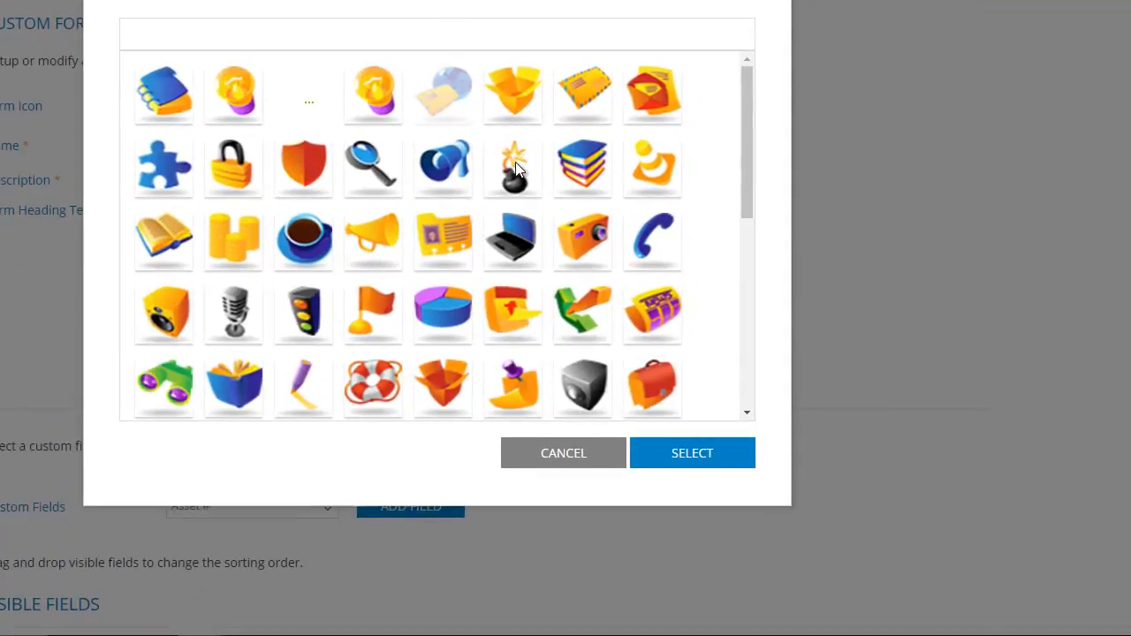
left_click(563, 452)
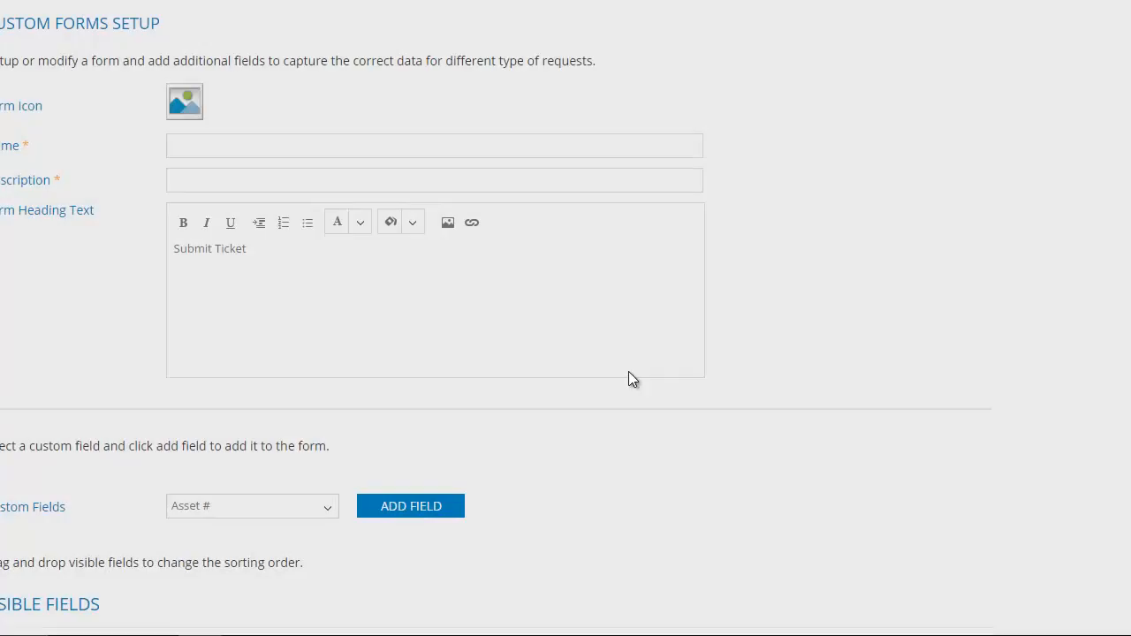
type("Tech Support")
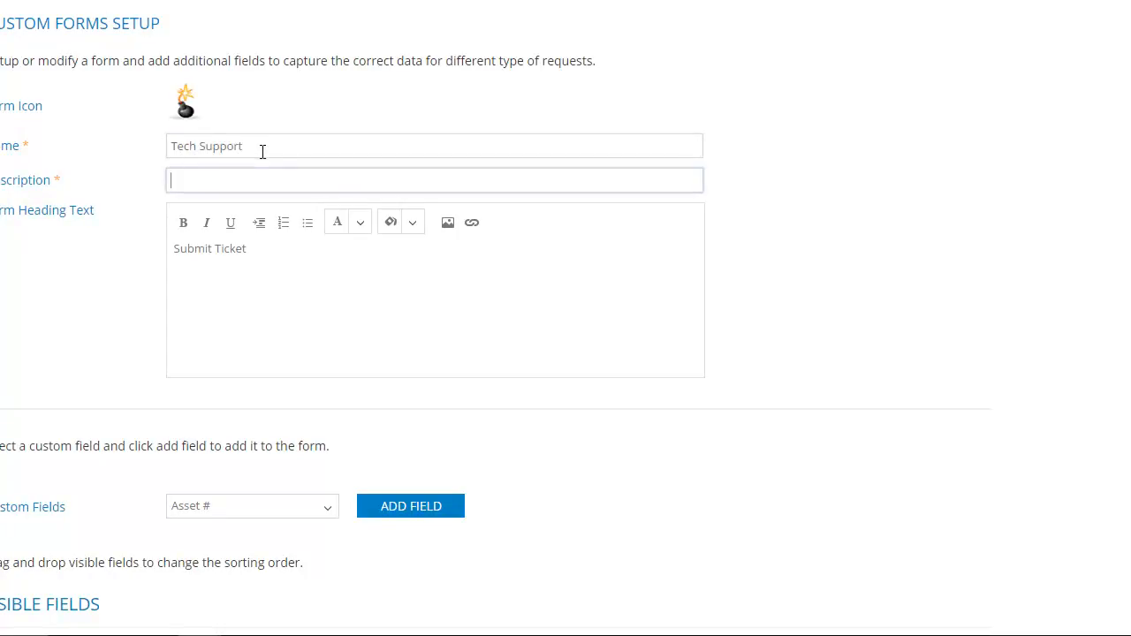
type("Anything relating")
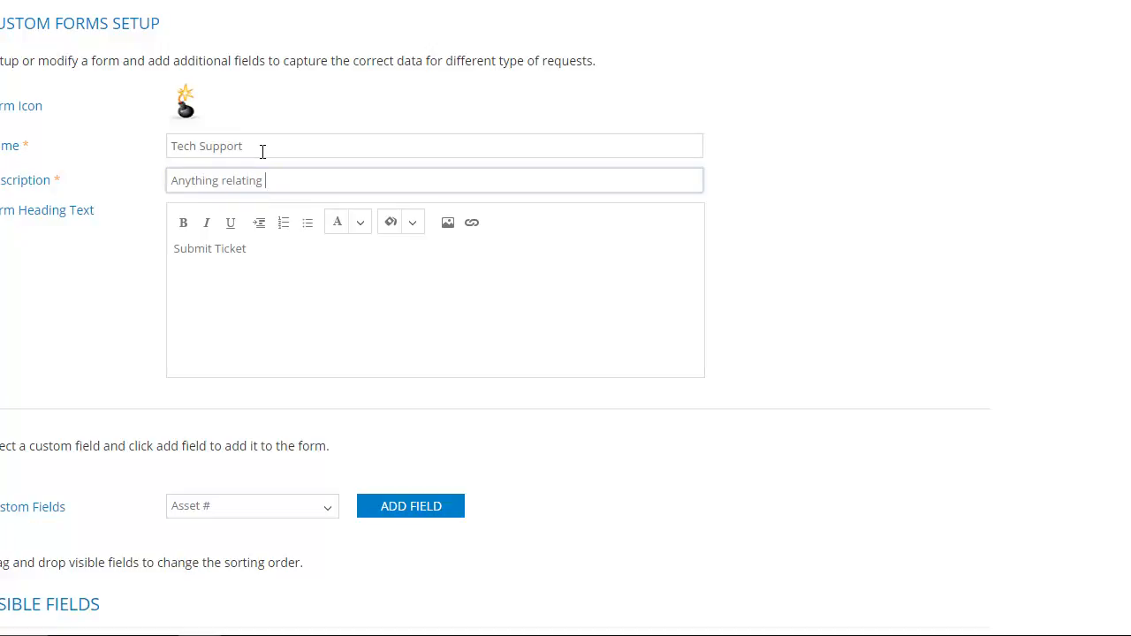
type("to tech suppoe")
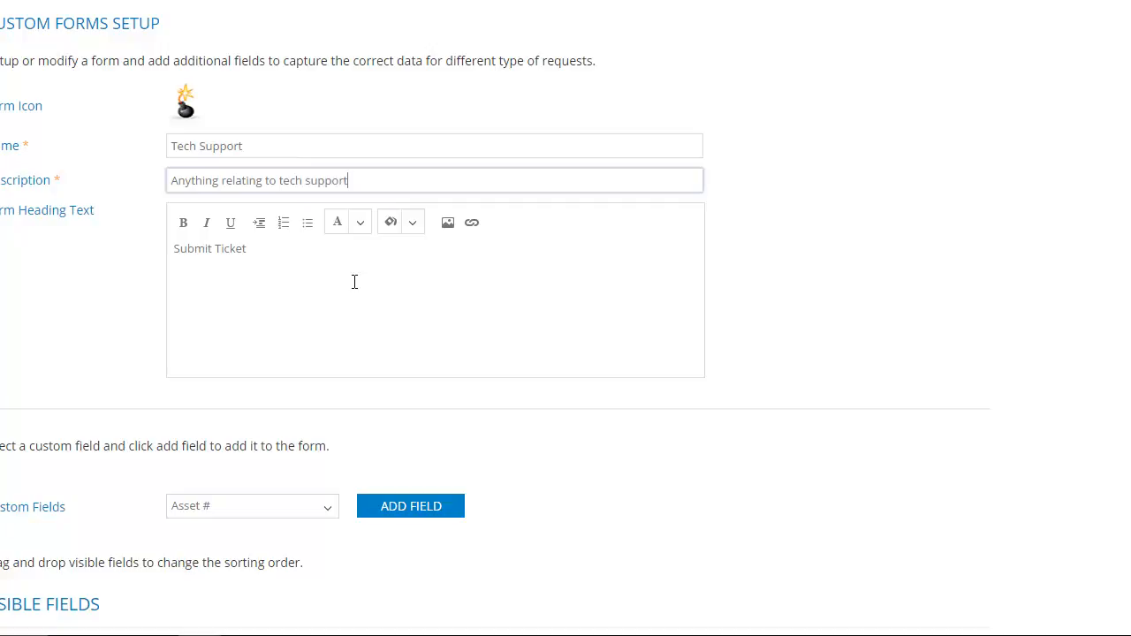
Step: Set the heading to 'We are here to help you! Simply post us a ticket!'
type("We are")
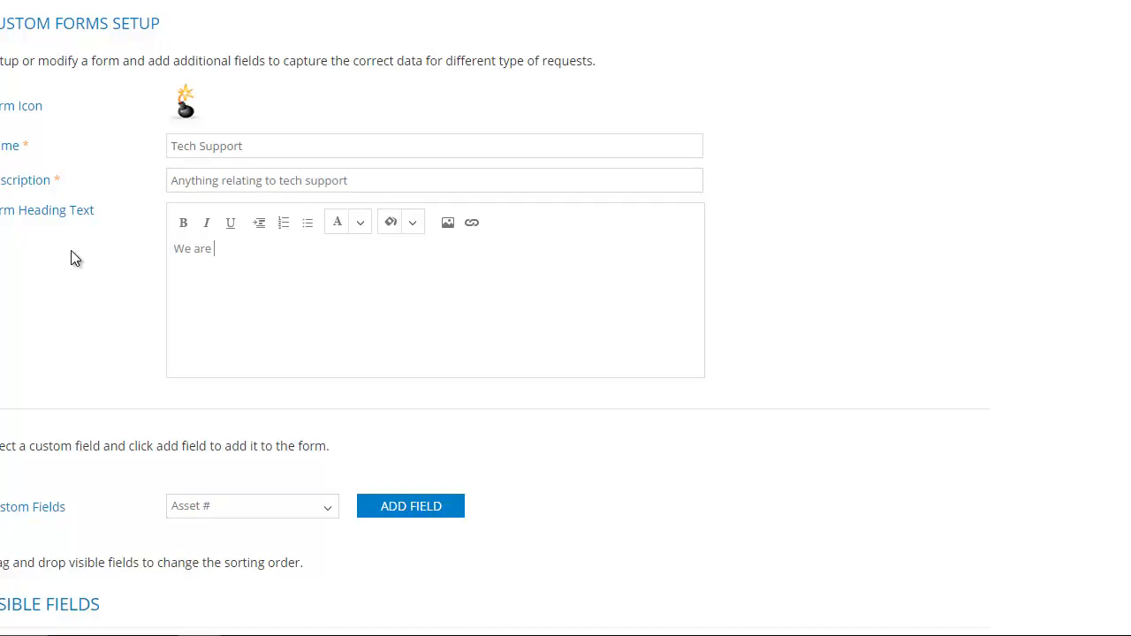
type("here to help you!")
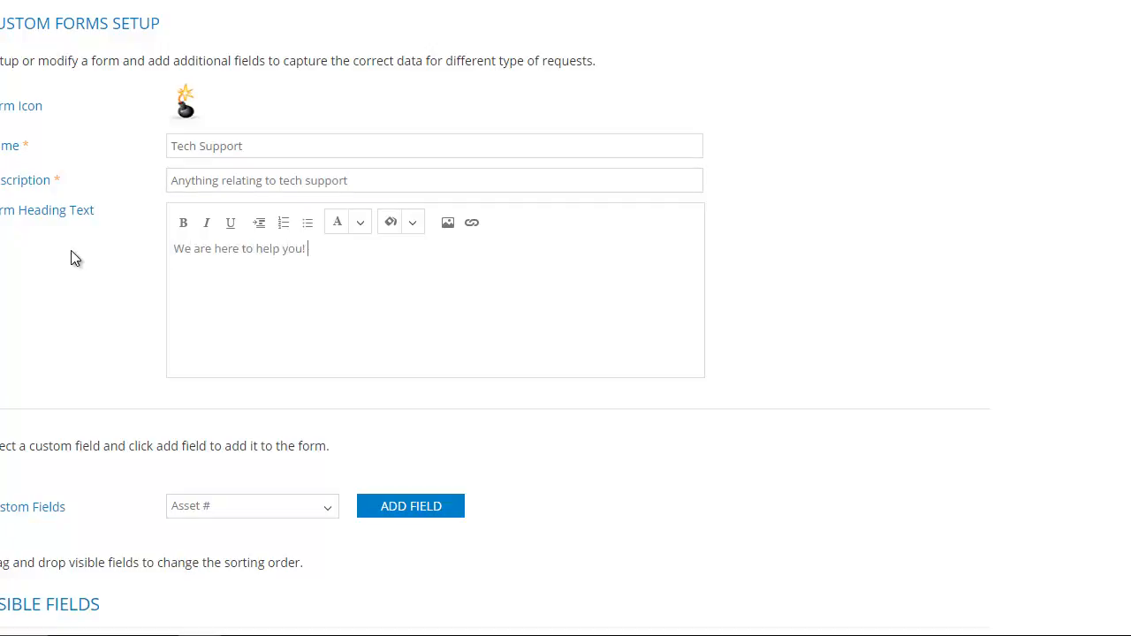
type("S")
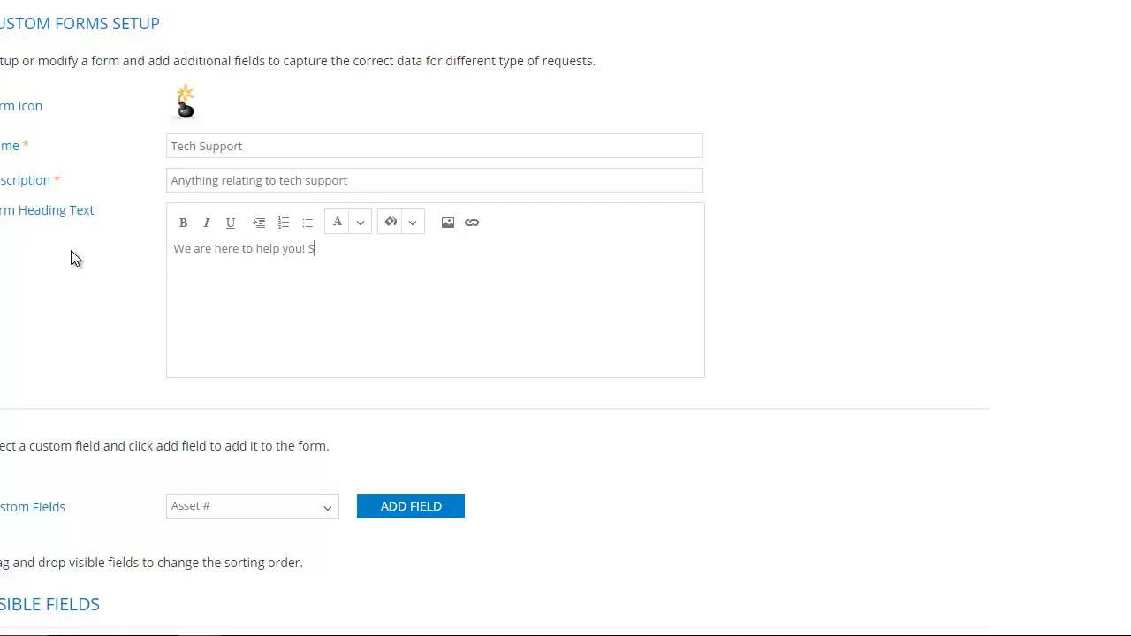
type("imply post us a ticket")
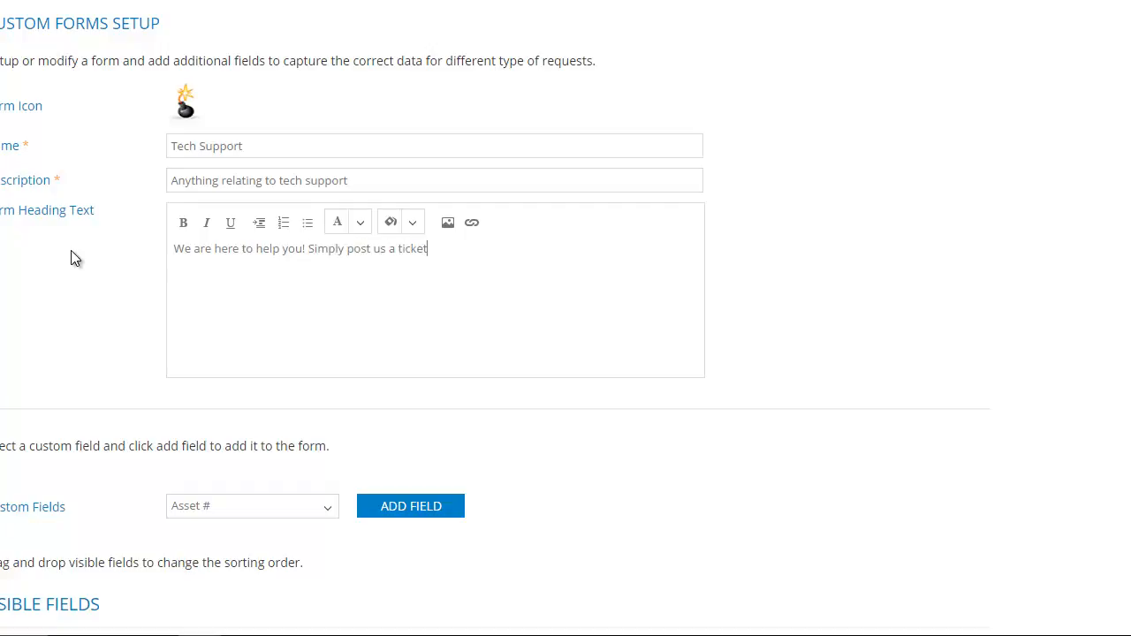
type("!")
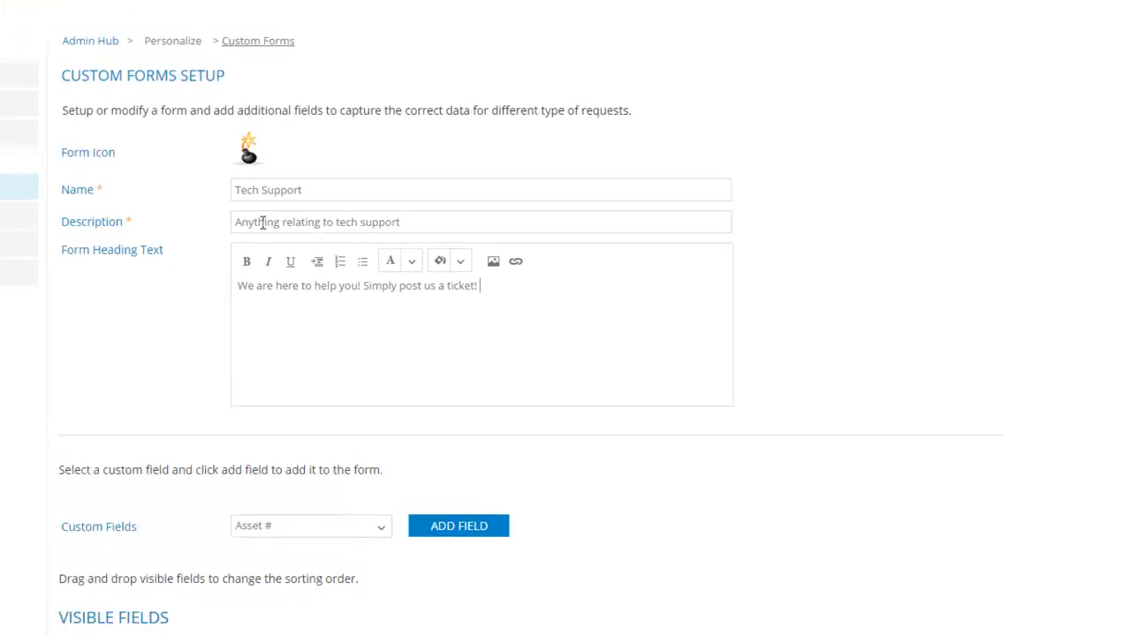
scroll("down", 3)
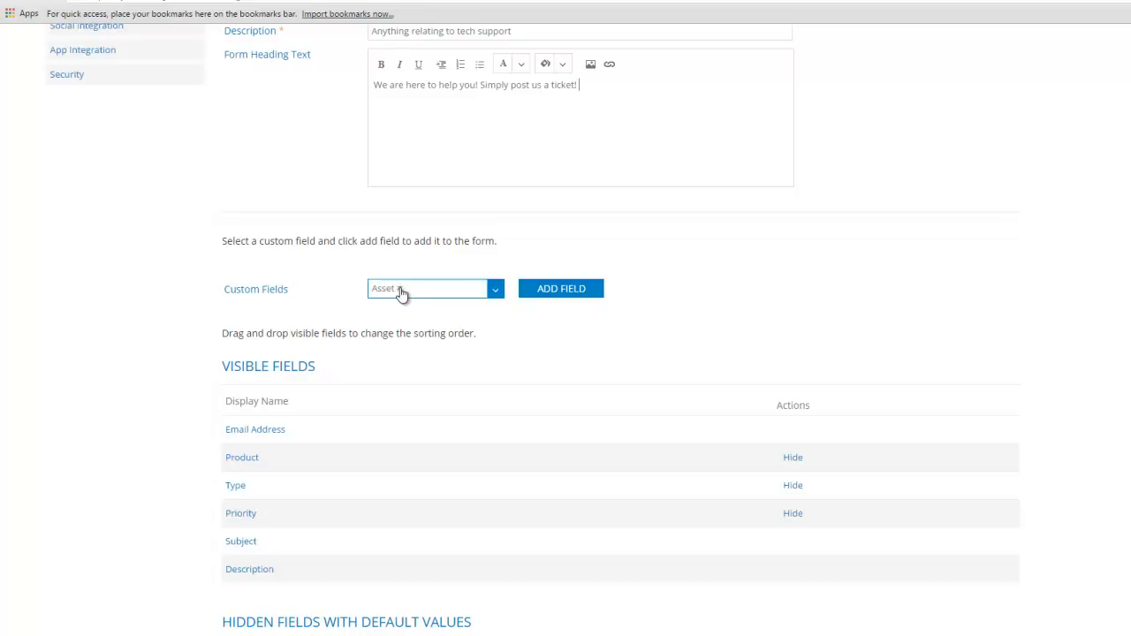
Step: Pick Type of Computer from the Custom Fields list and add it to Visible Fields
left_click(433, 288)
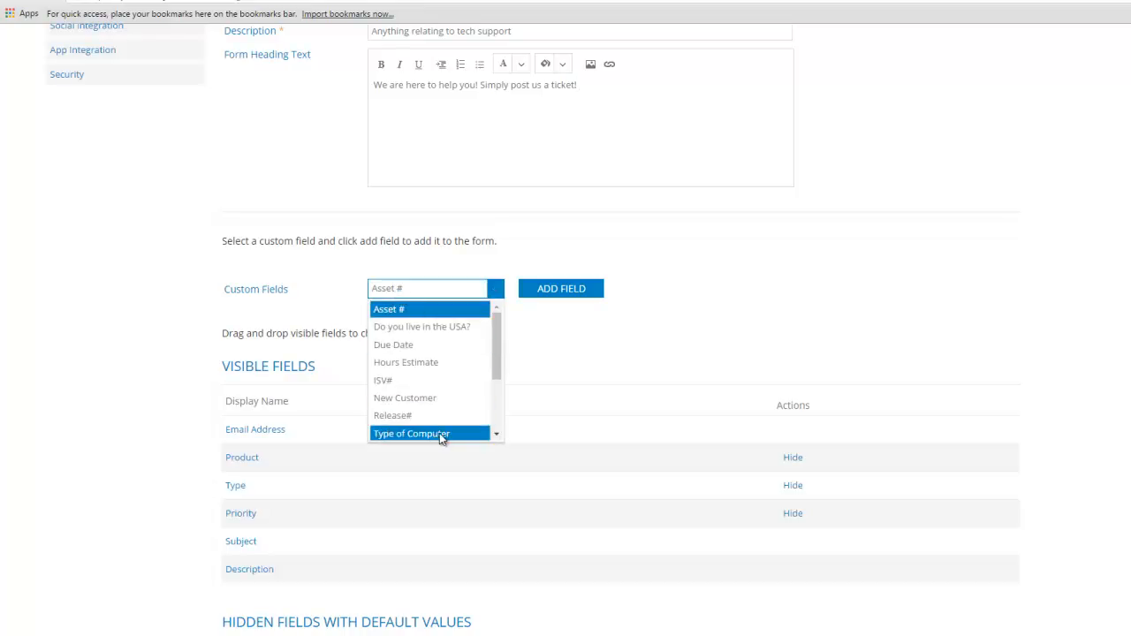
left_click(412, 433)
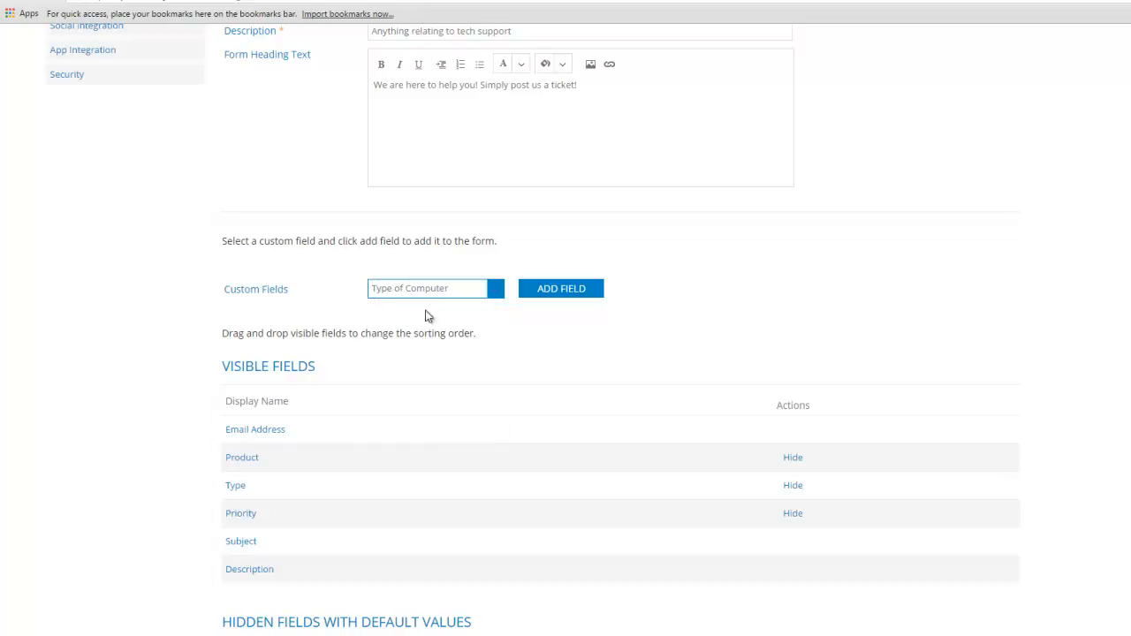
left_click(561, 288)
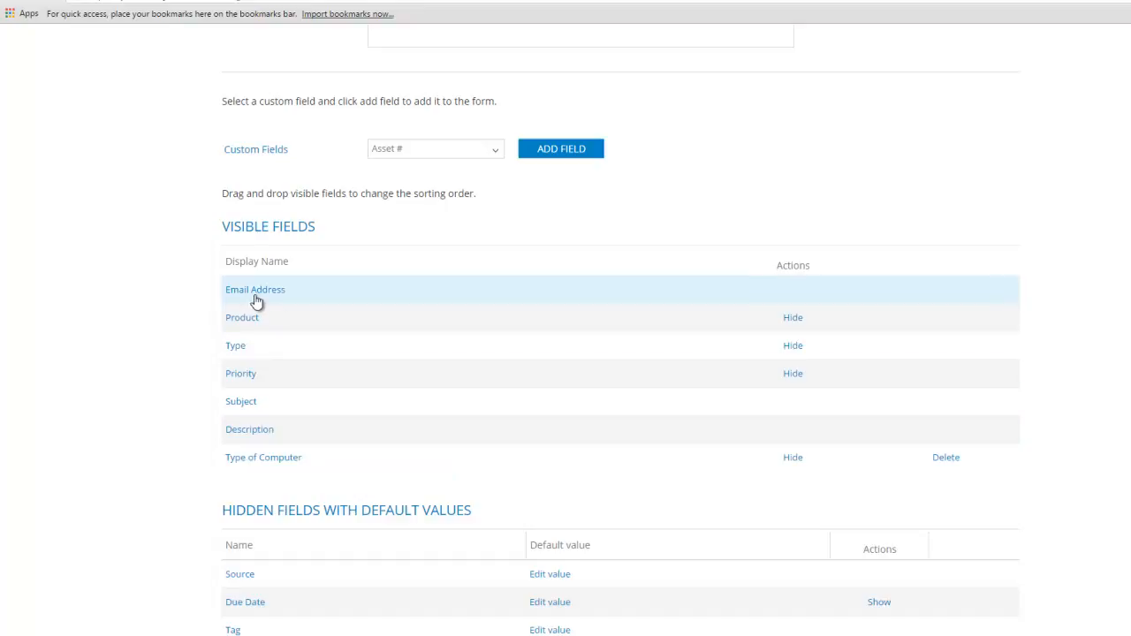
mouse_move(330, 428)
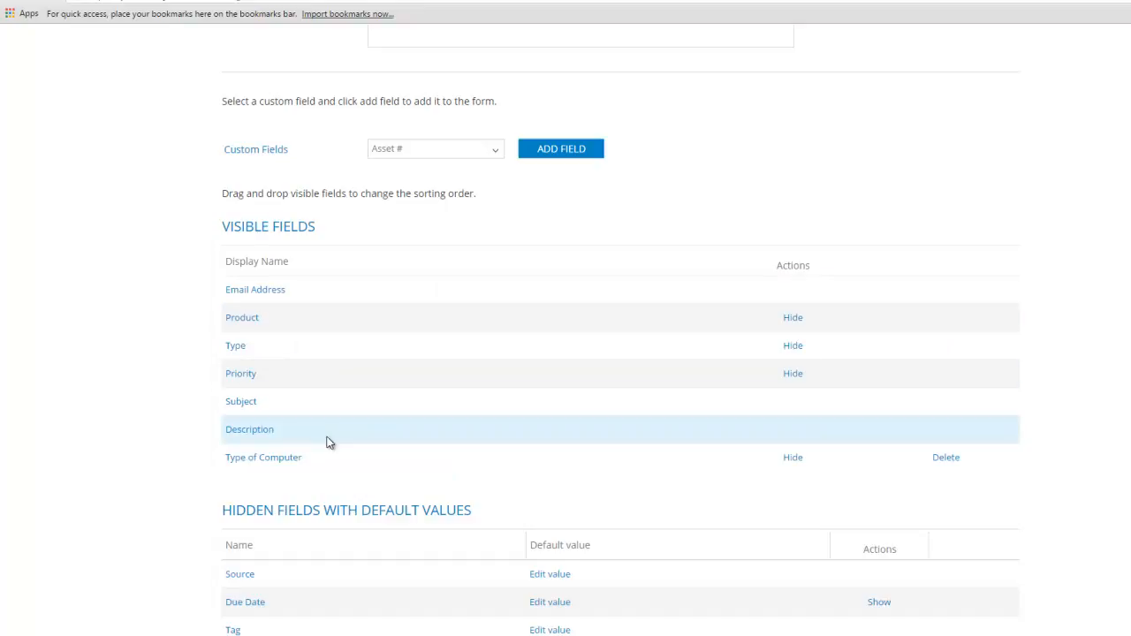
scroll("down", 3)
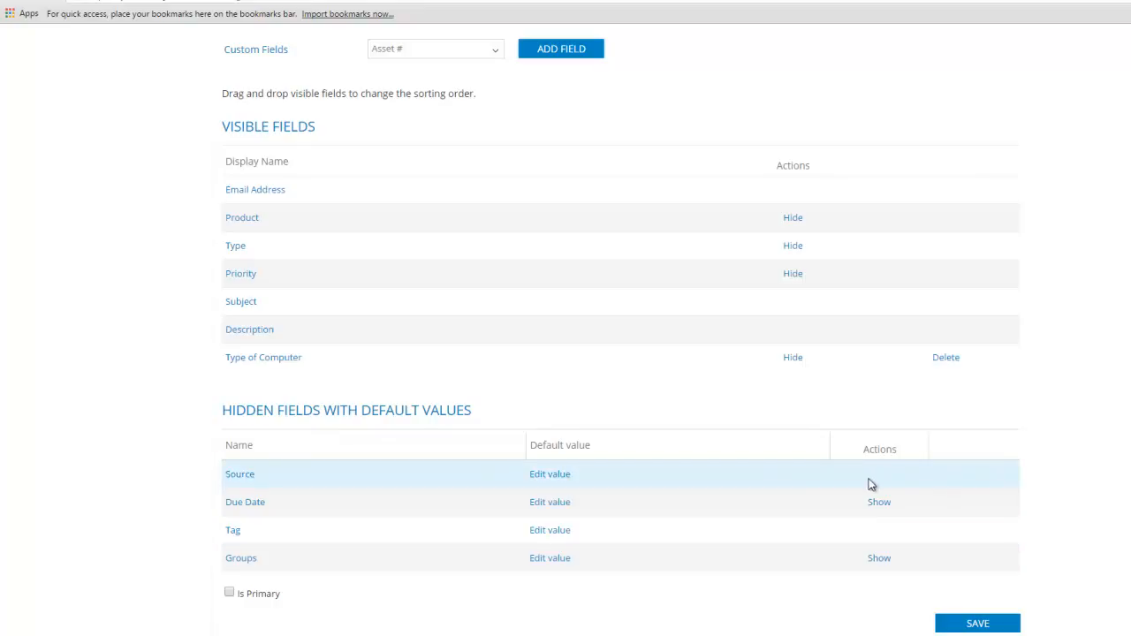
mouse_move(472, 494)
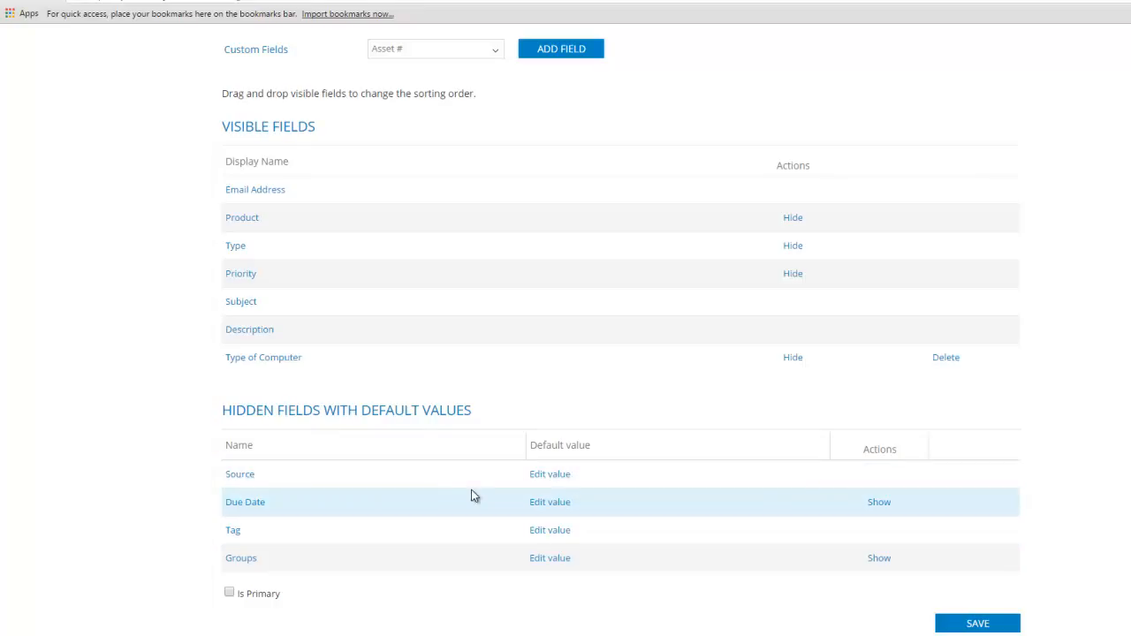
mouse_move(262, 477)
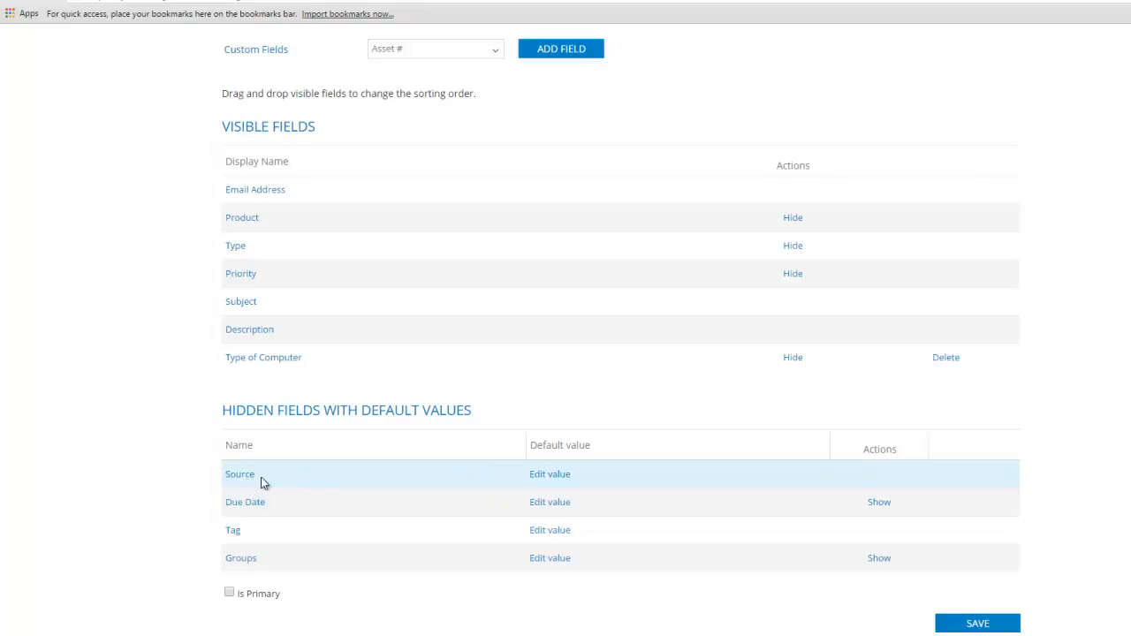
mouse_move(235, 246)
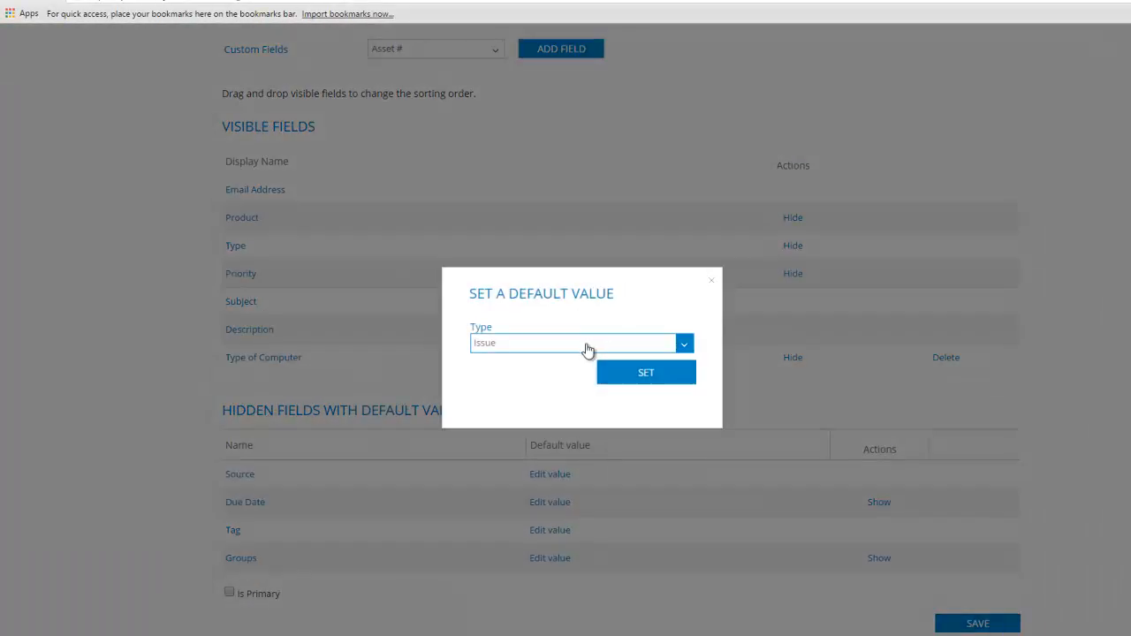
Step: Hide Type and Product with default values, keeping Application for Product
left_click(683, 343)
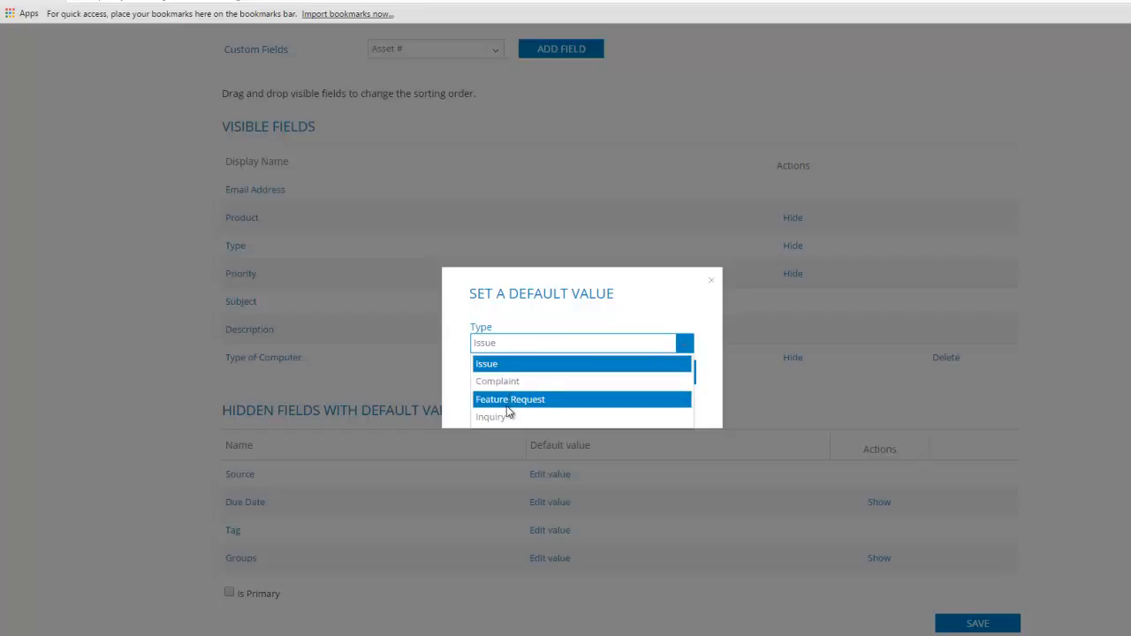
left_click(490, 416)
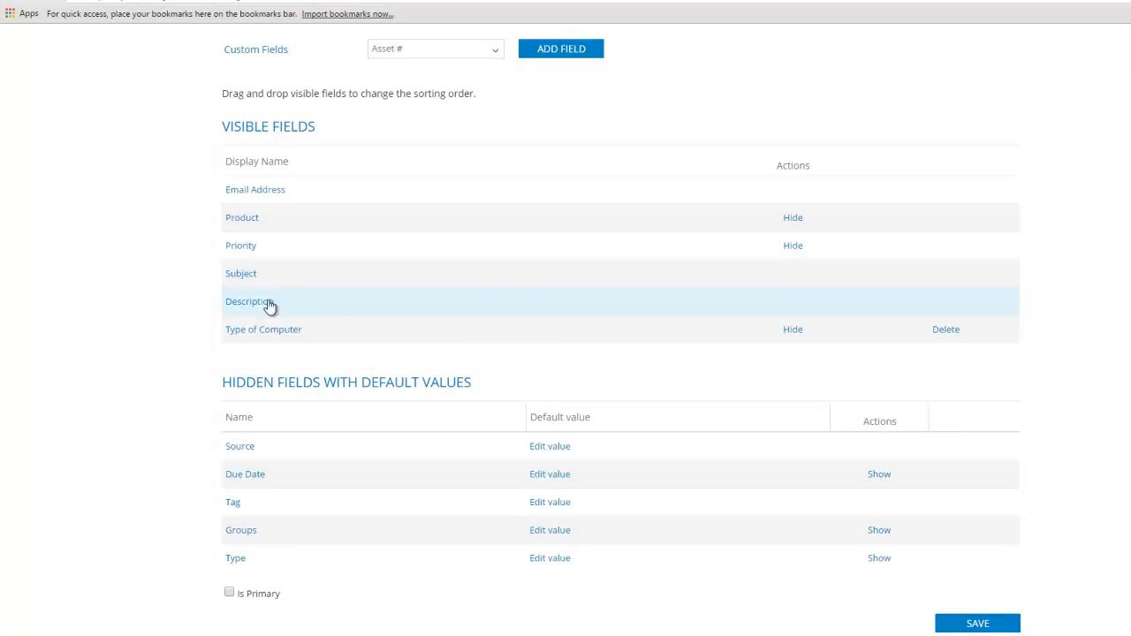
mouse_move(269, 307)
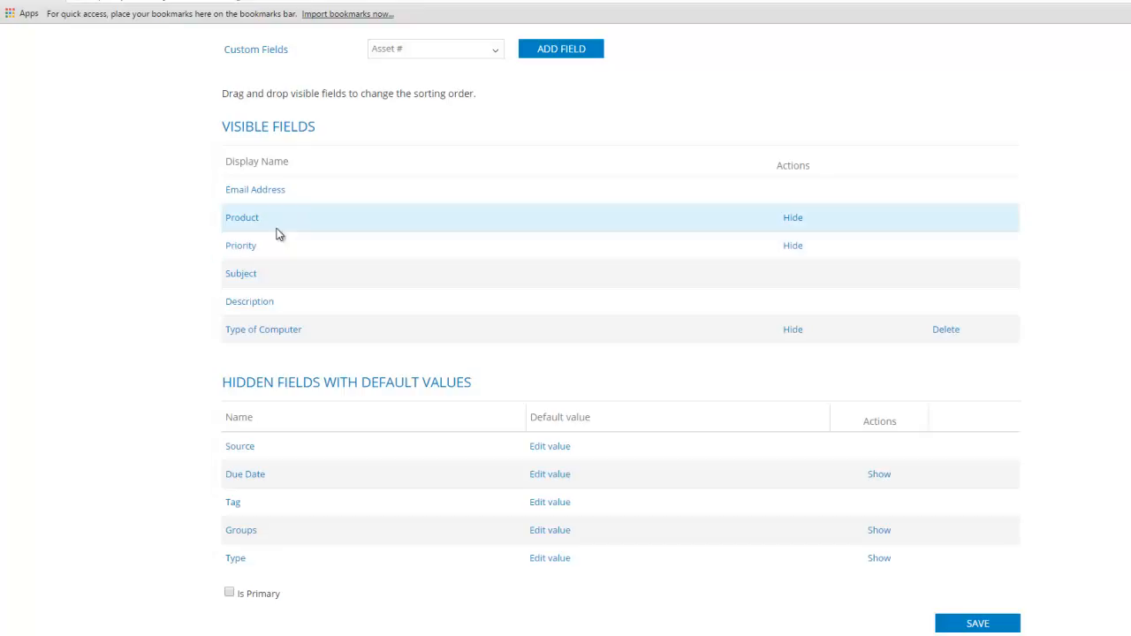
mouse_move(507, 346)
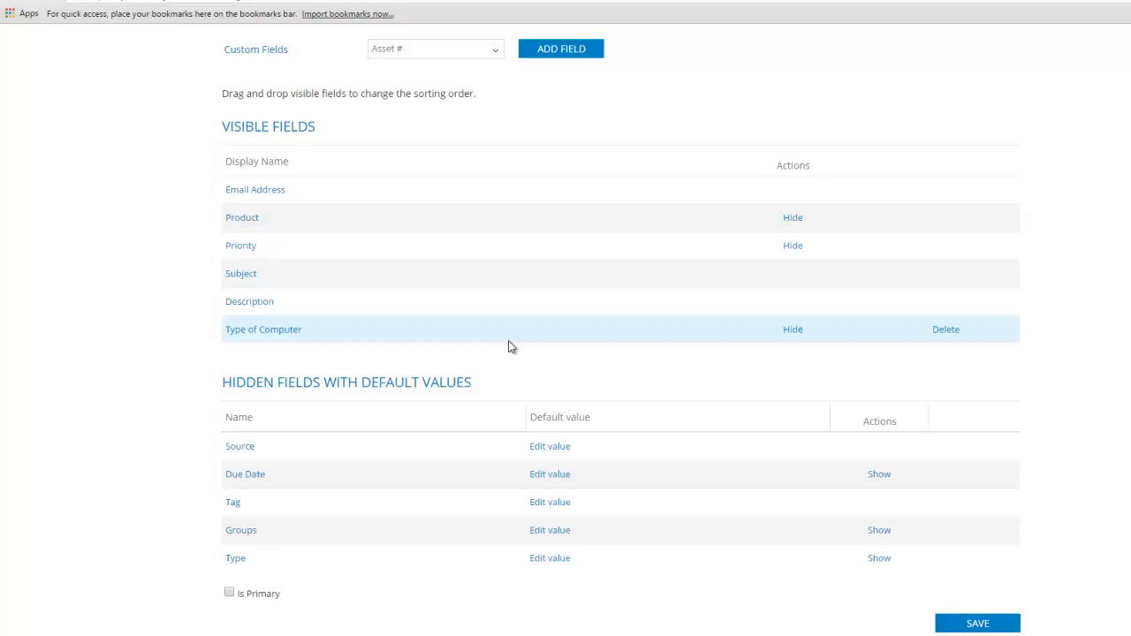
mouse_move(792, 218)
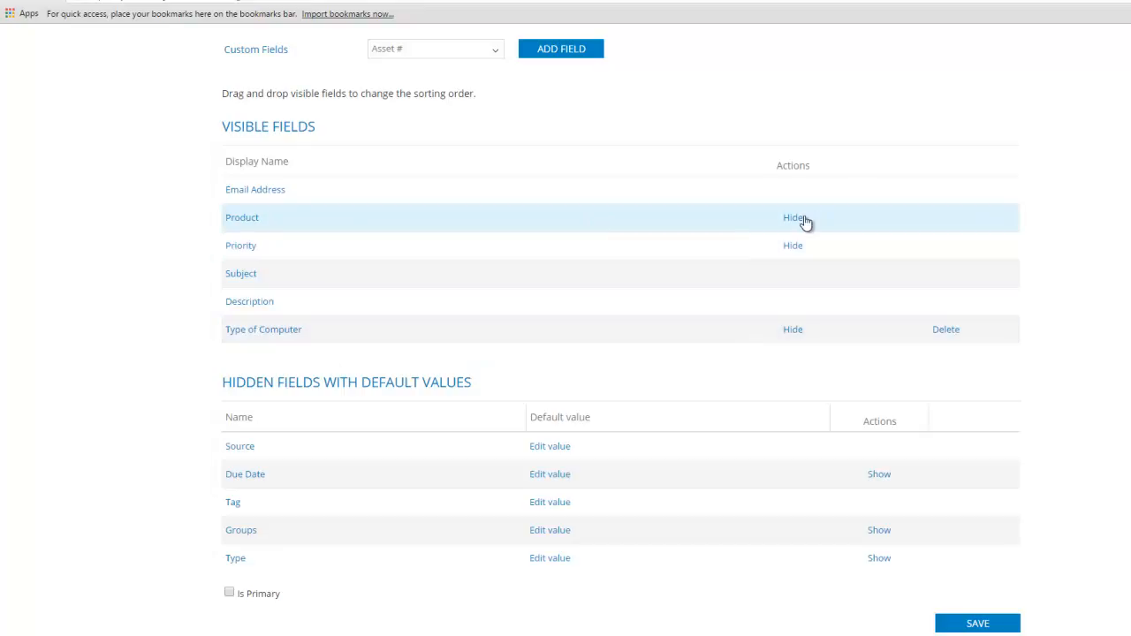
left_click(792, 218)
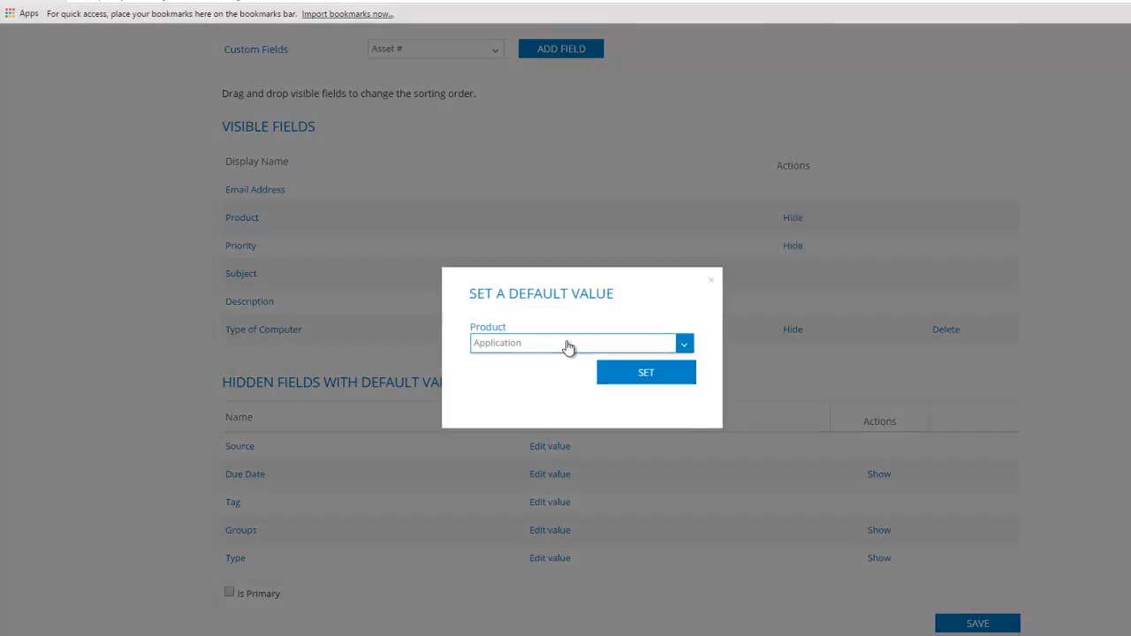
left_click(646, 372)
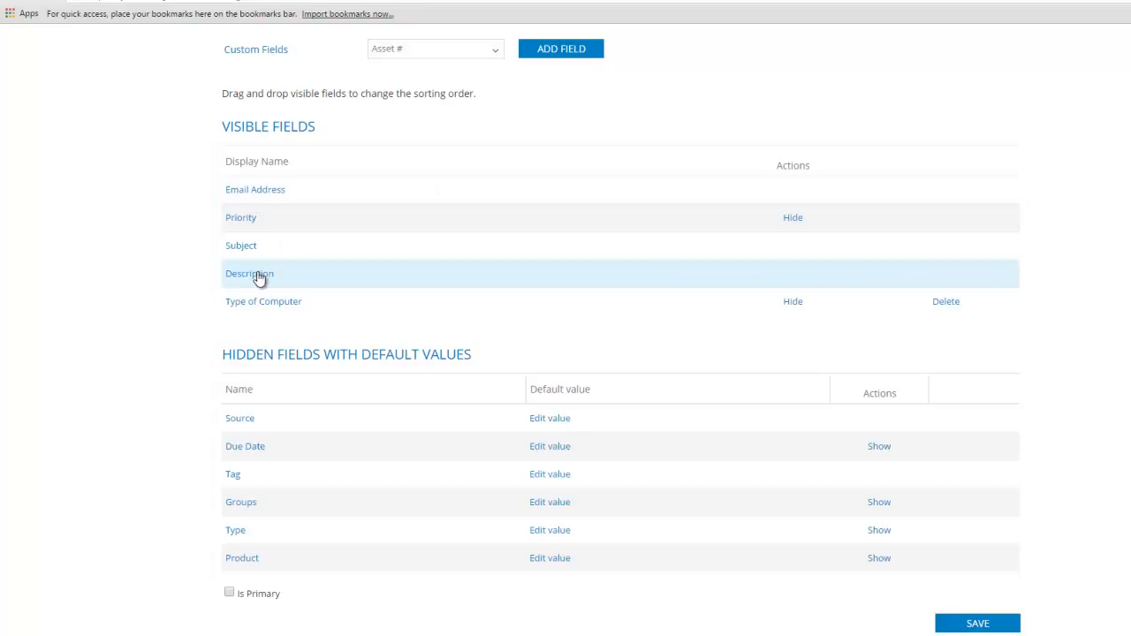
mouse_move(269, 276)
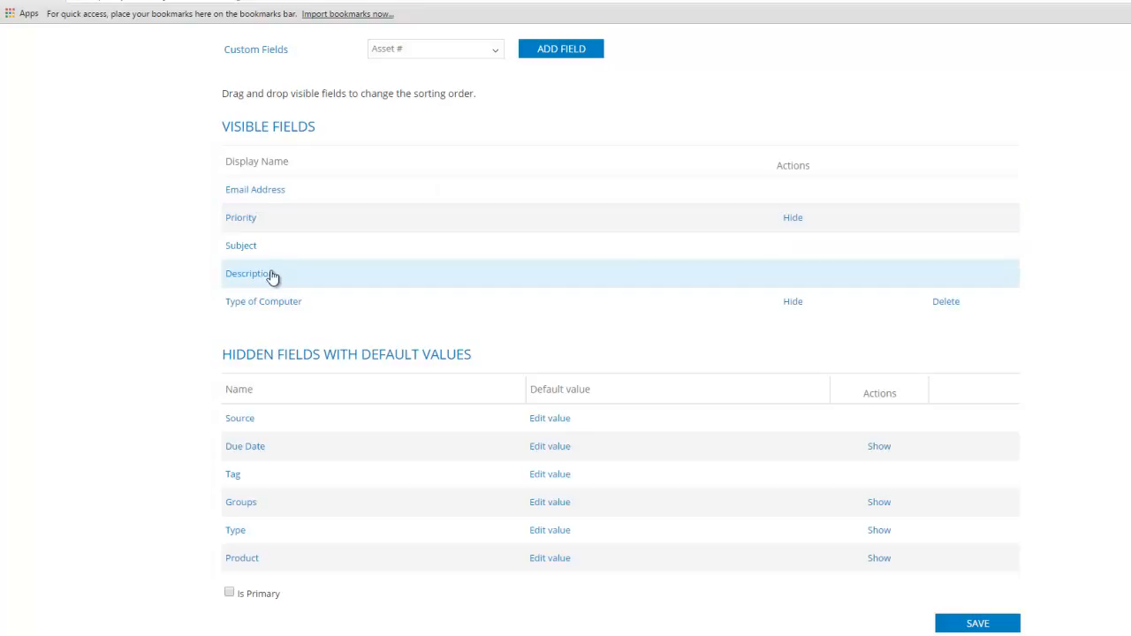
Step: Drag Type of Computer above Email Address to the top of Visible Fields
left_click_drag(264, 301, 264, 189)
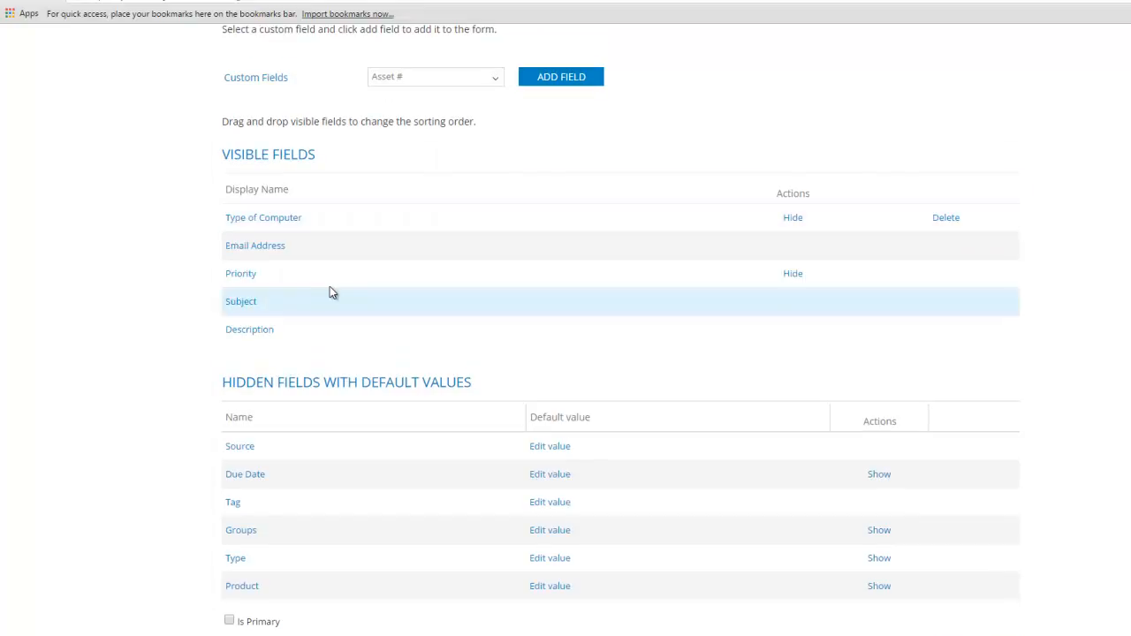
scroll("down", 3)
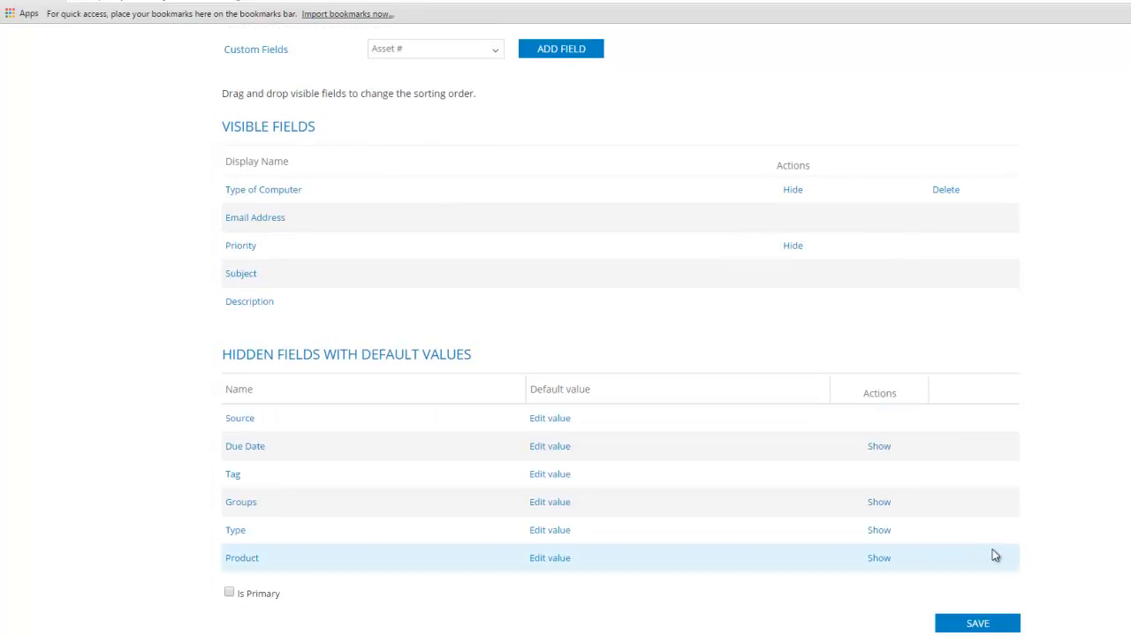
mouse_move(700, 504)
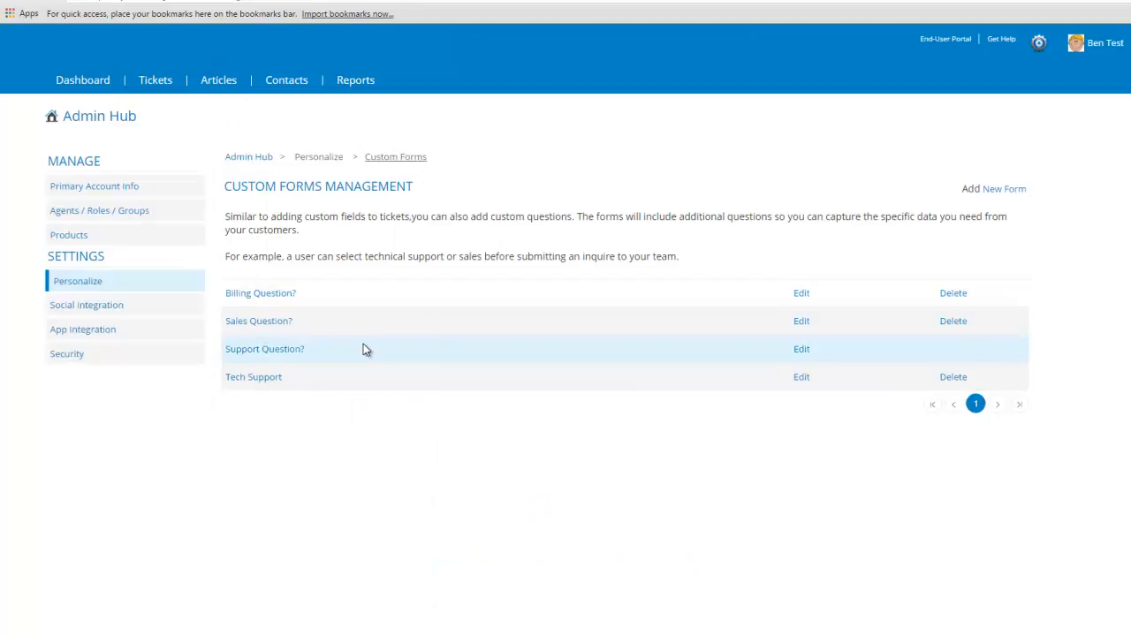
mouse_move(301, 376)
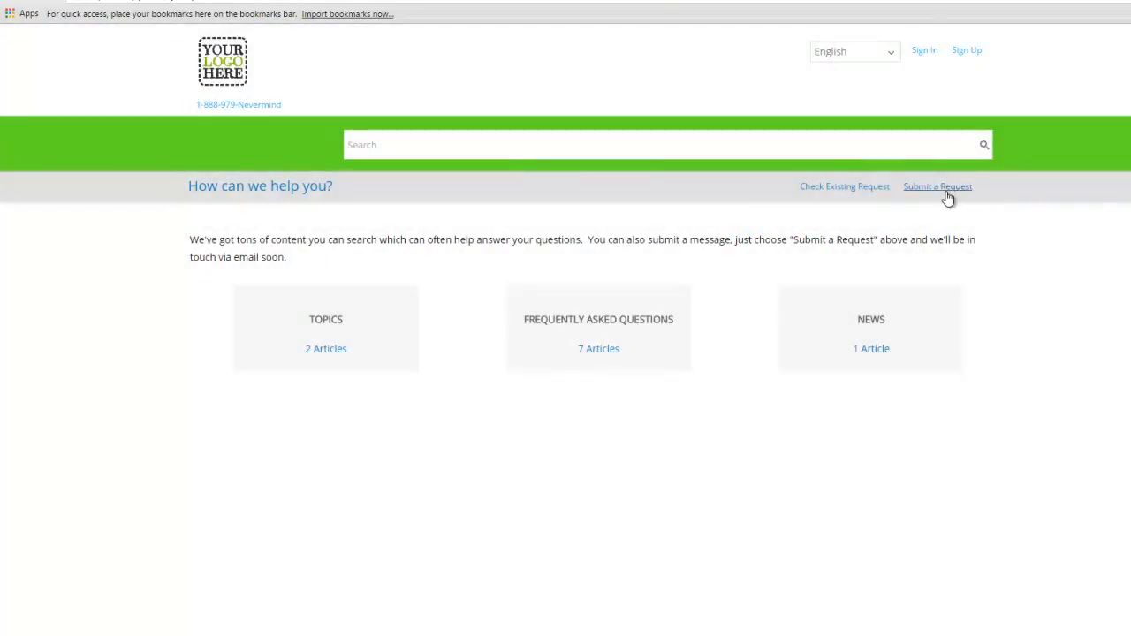
Step: Start a Tech Support request on the portal and choose Server as Type of Computer
left_click(937, 186)
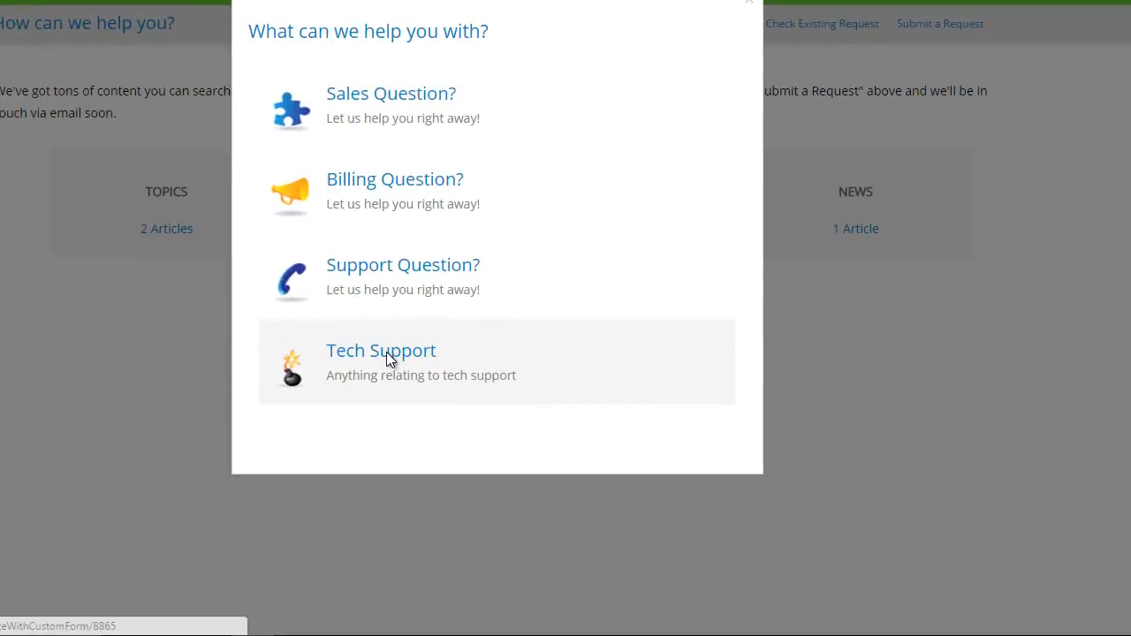
mouse_move(491, 324)
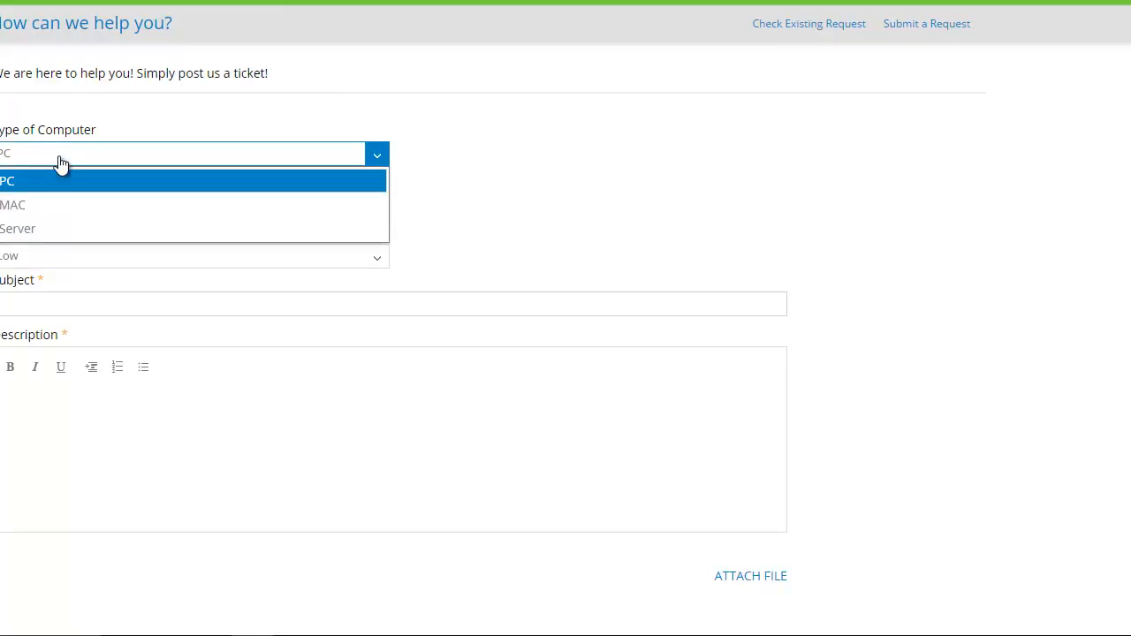
left_click(17, 228)
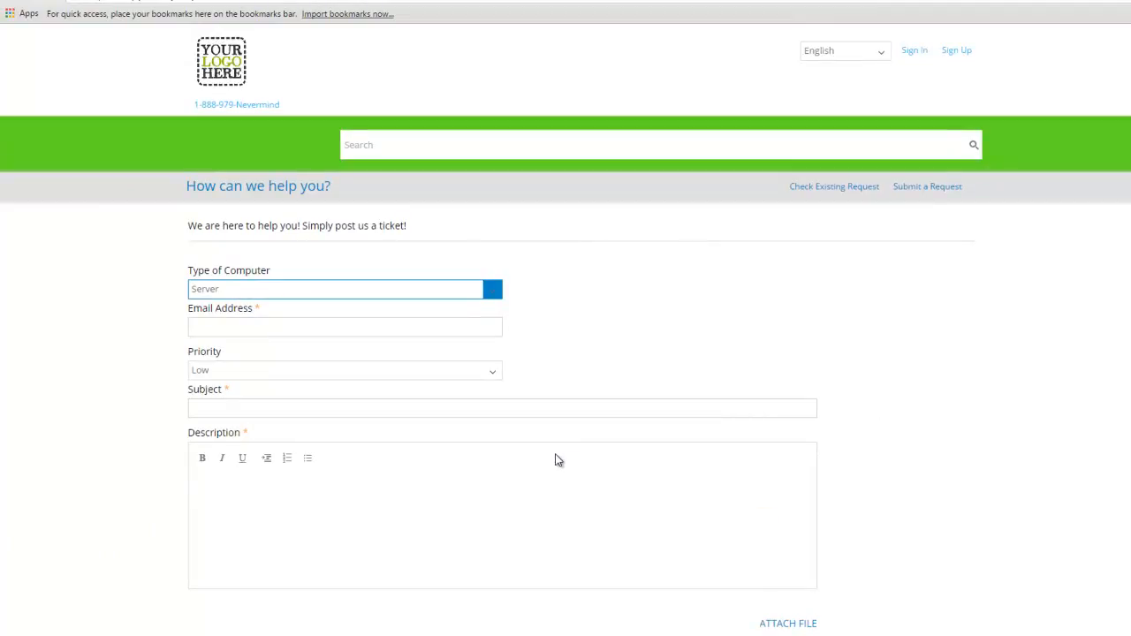
mouse_move(519, 438)
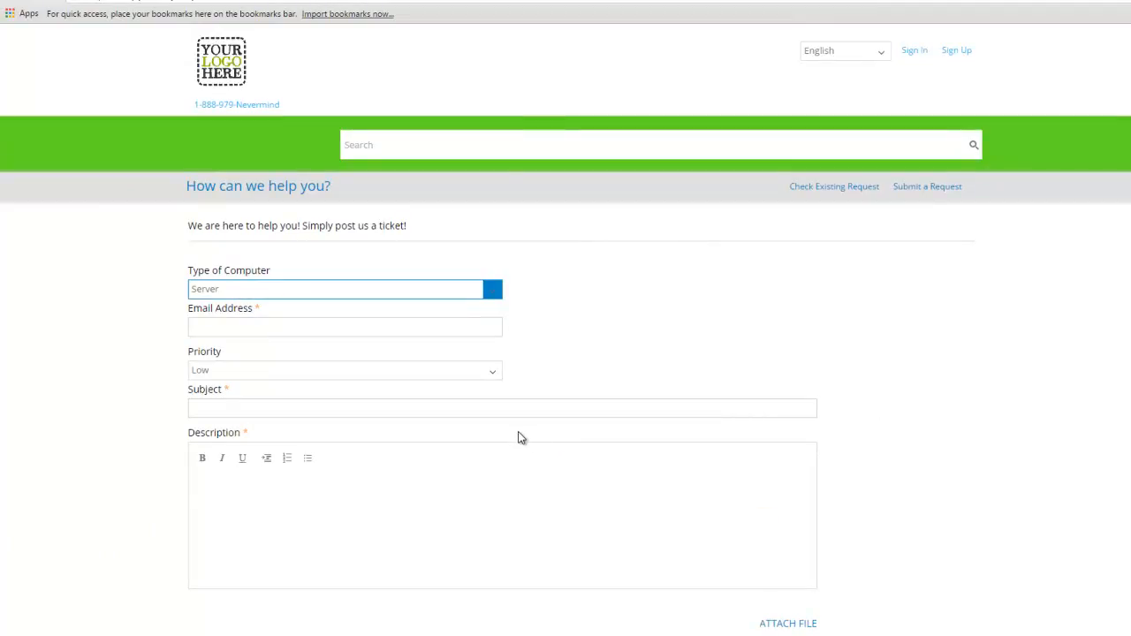